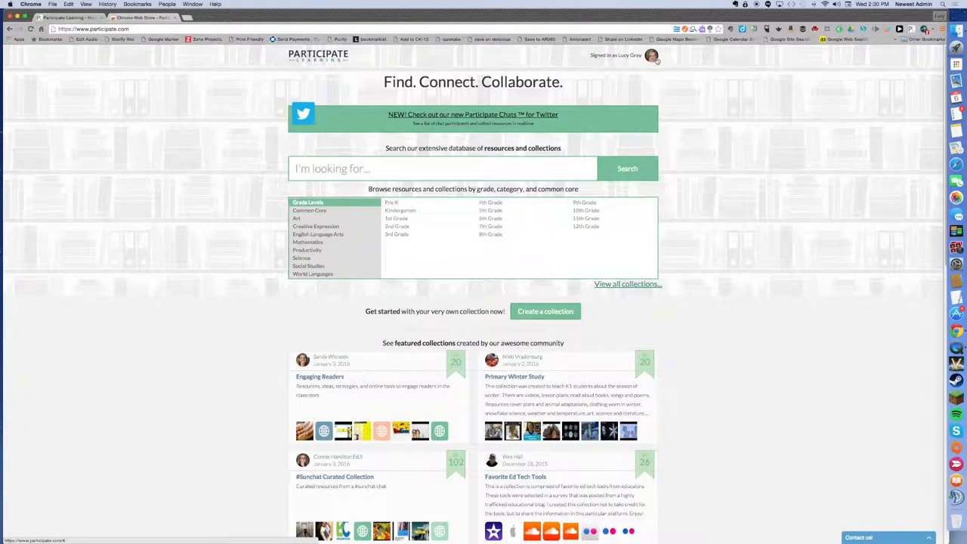
Open the Favorite Ed Tech Tools featured collection from the home page
click(651, 54)
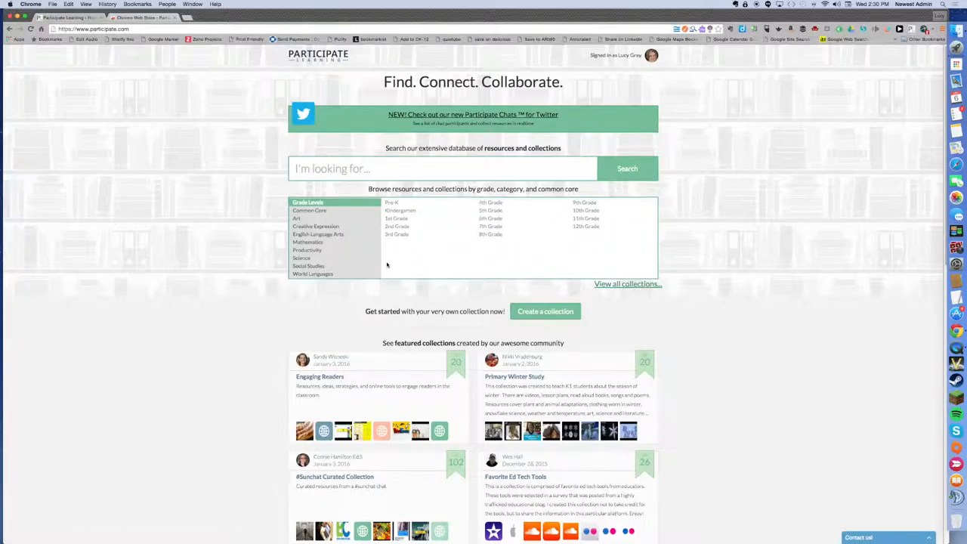
mouse_move(233, 266)
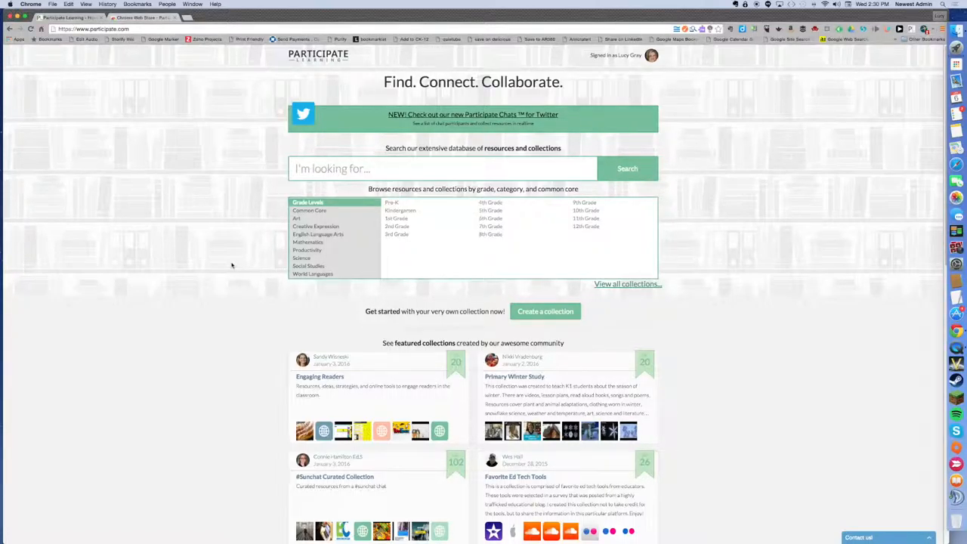
scroll(down, 3)
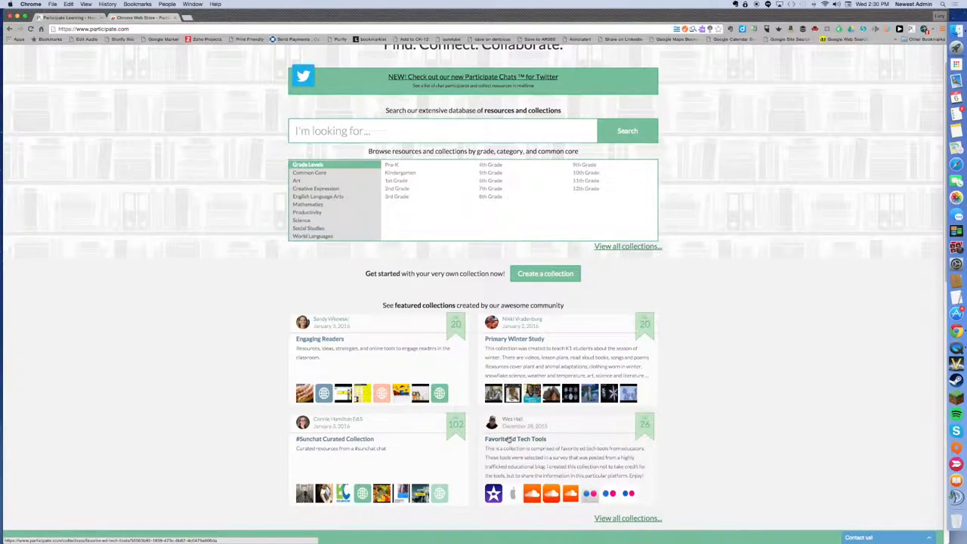
click(515, 438)
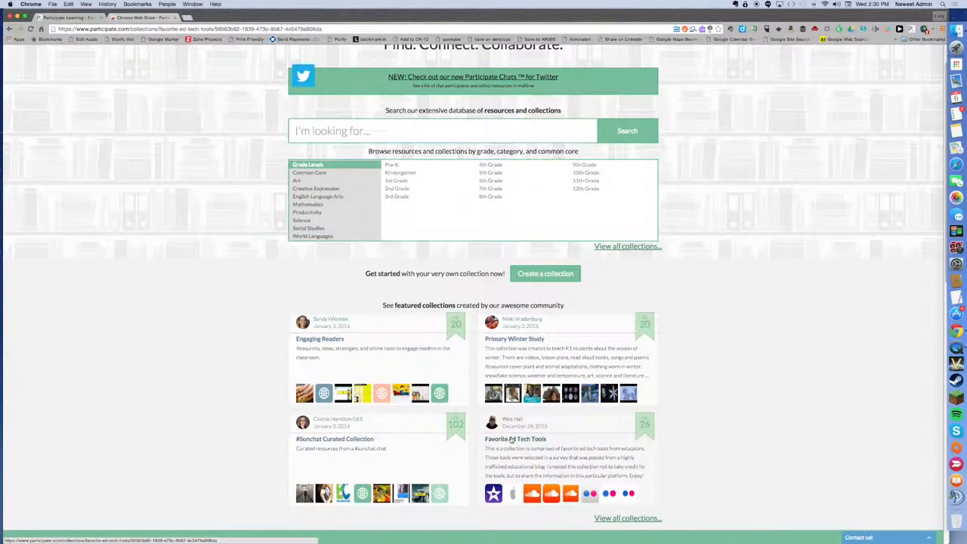
click(516, 438)
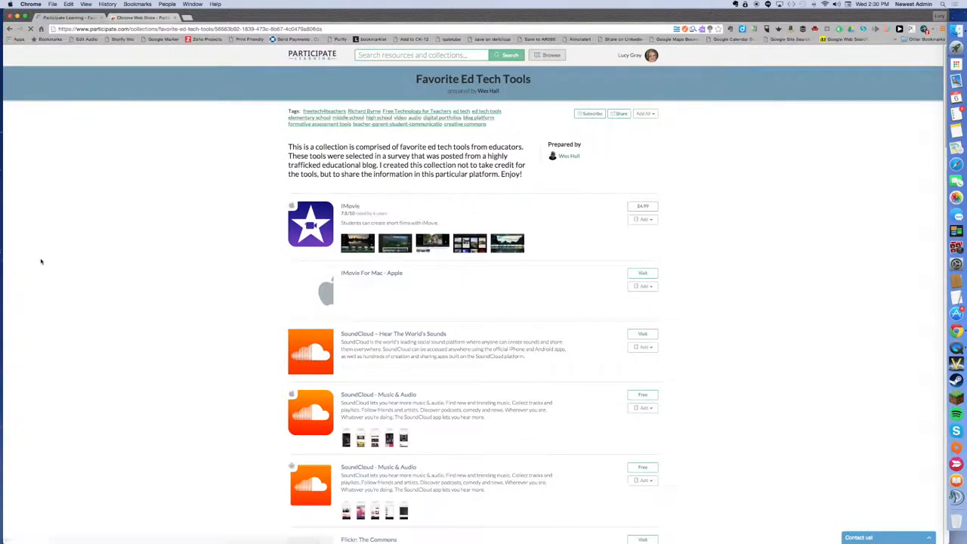
mouse_move(167, 130)
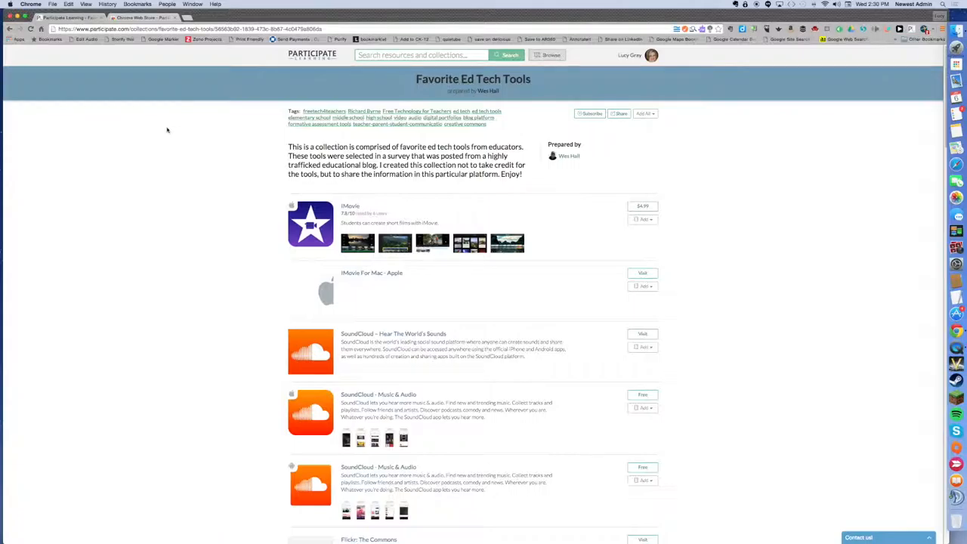
mouse_move(154, 133)
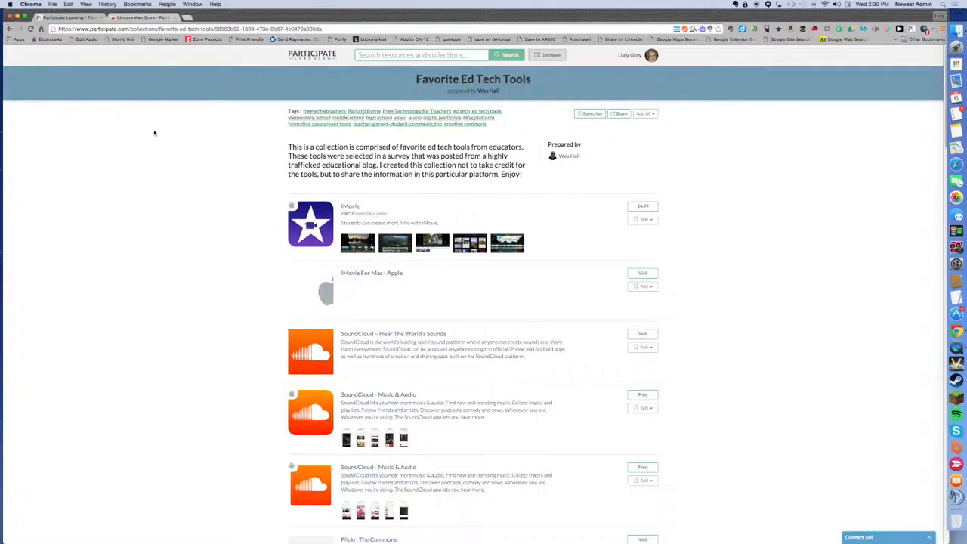
Browse down through the collection's list of ed-tech app resources
scroll(down, 3)
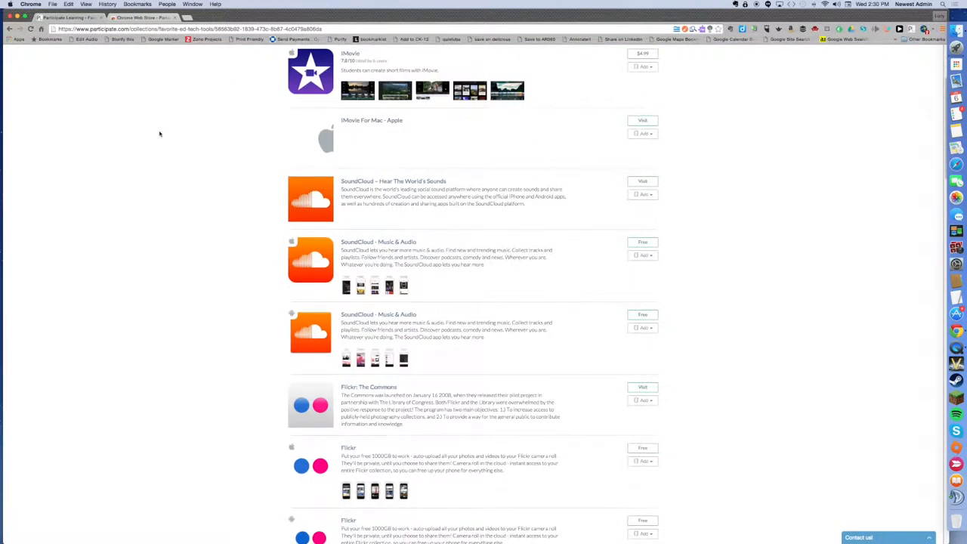
scroll(down, 3)
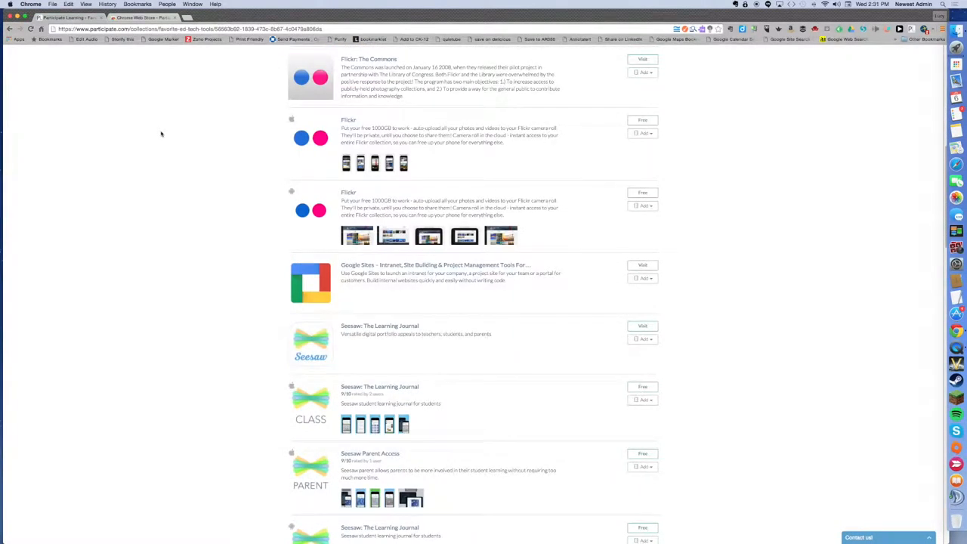
scroll(down, 3)
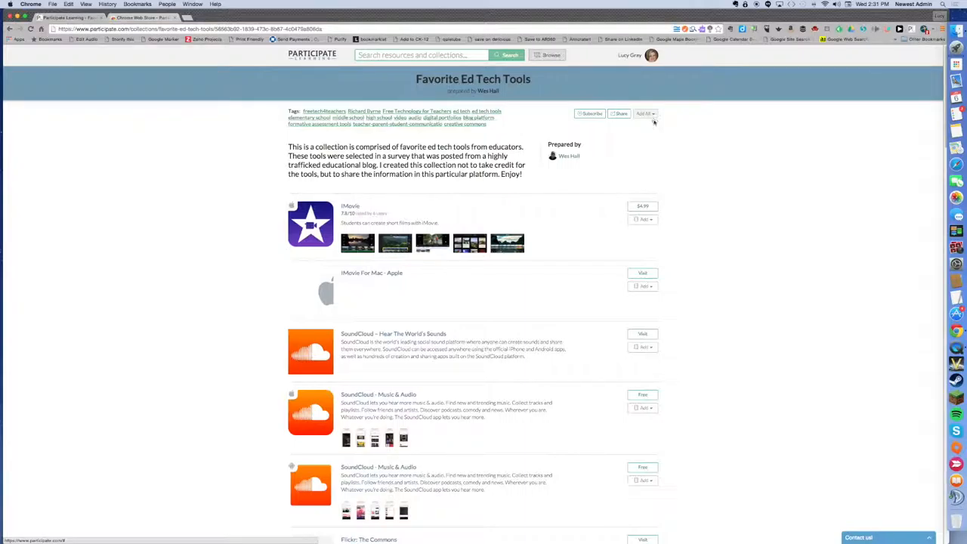
scroll(down, 3)
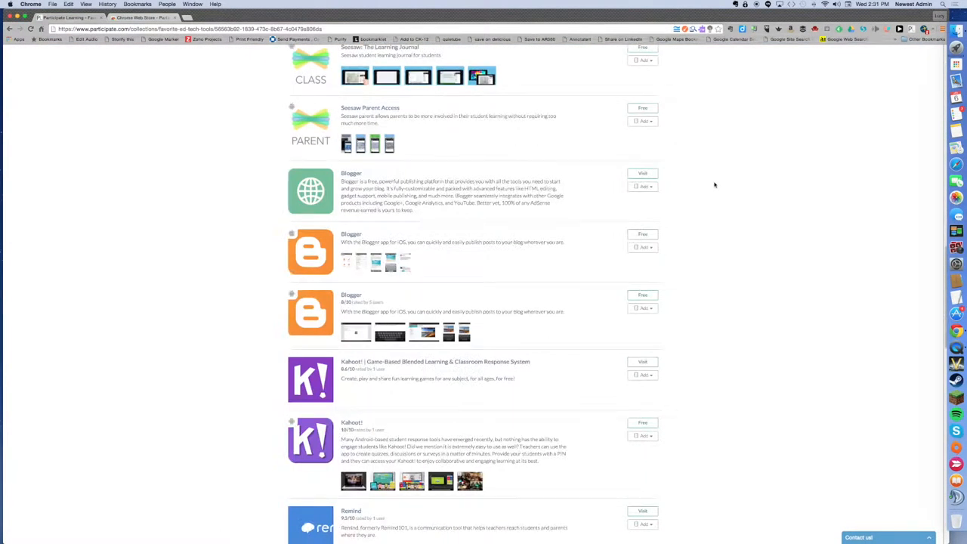
scroll(down, 3)
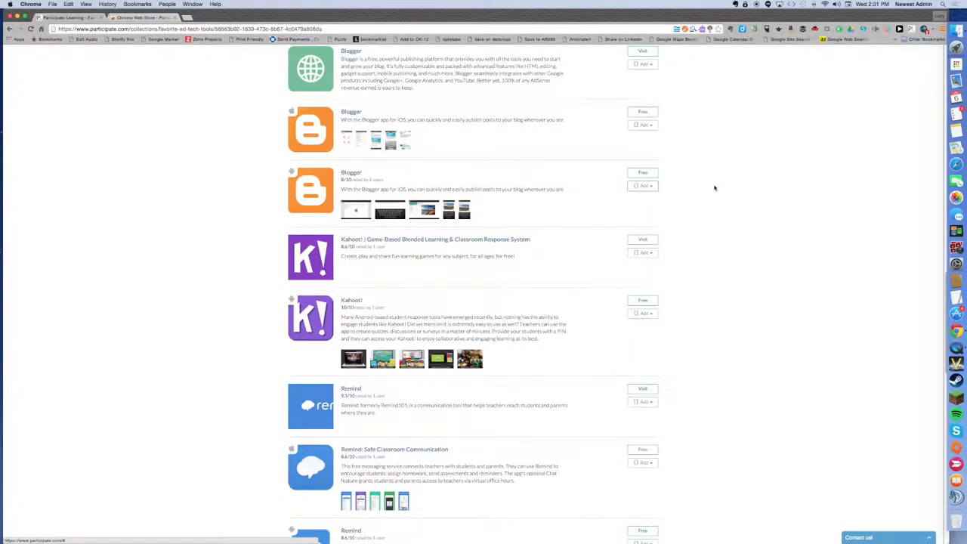
scroll(down, 3)
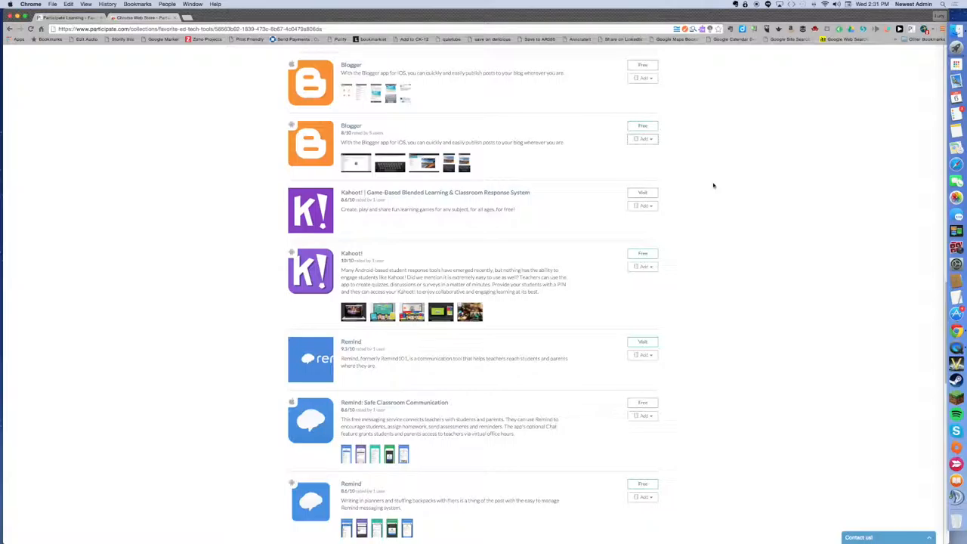
scroll(down, 3)
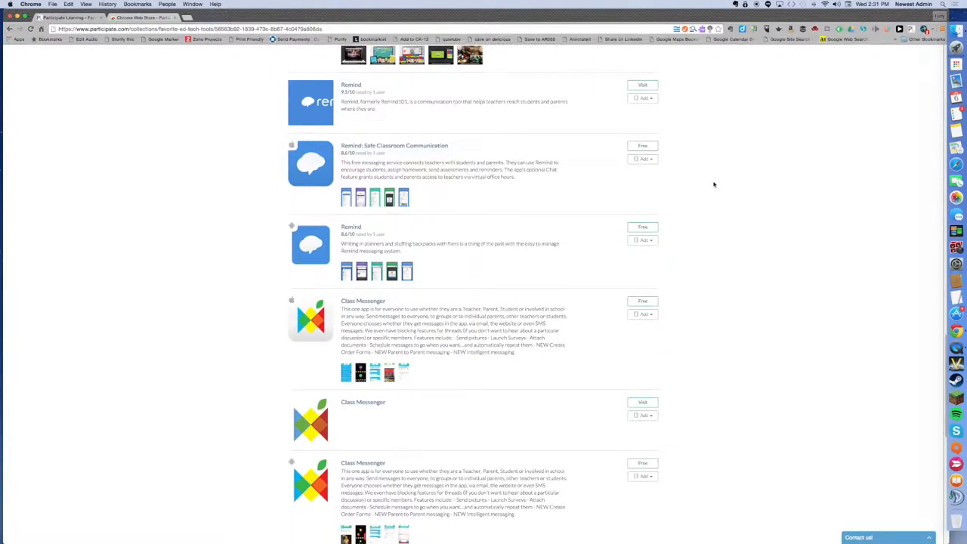
scroll(down, 3)
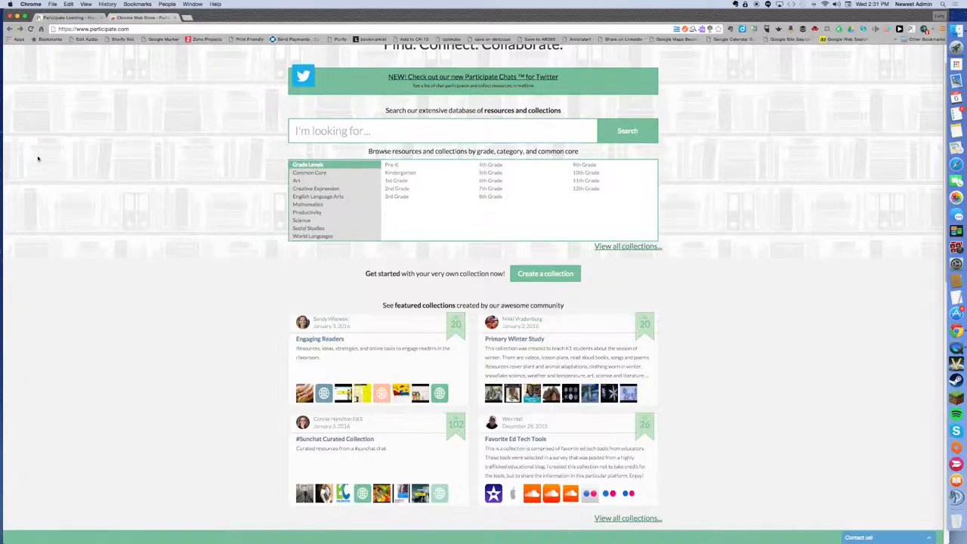
mouse_move(31, 175)
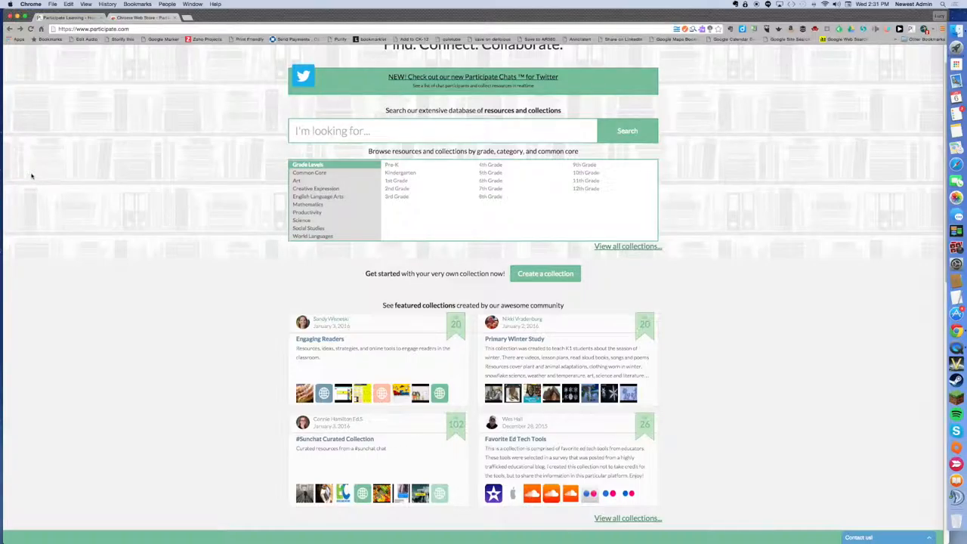
mouse_move(51, 202)
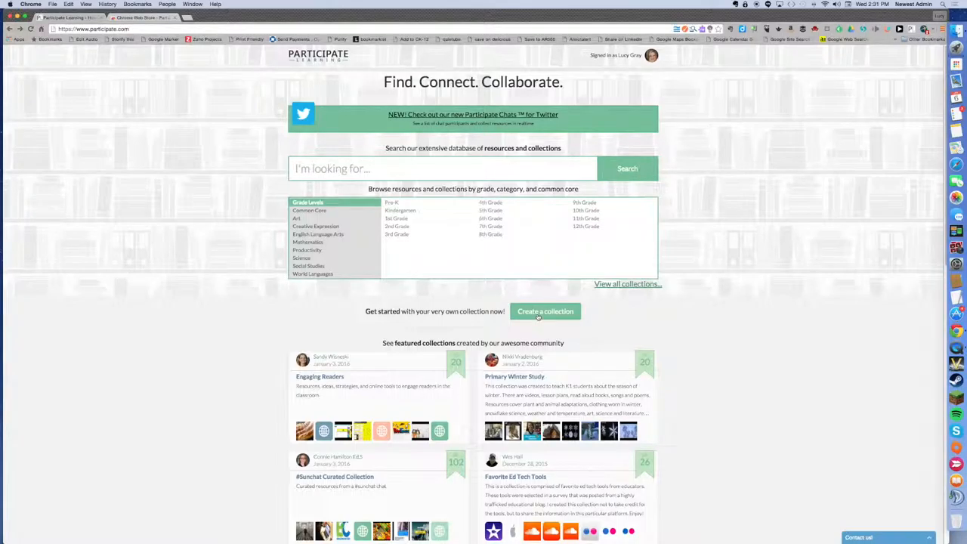
Show the signed-in profile's account options from the home page header
click(651, 54)
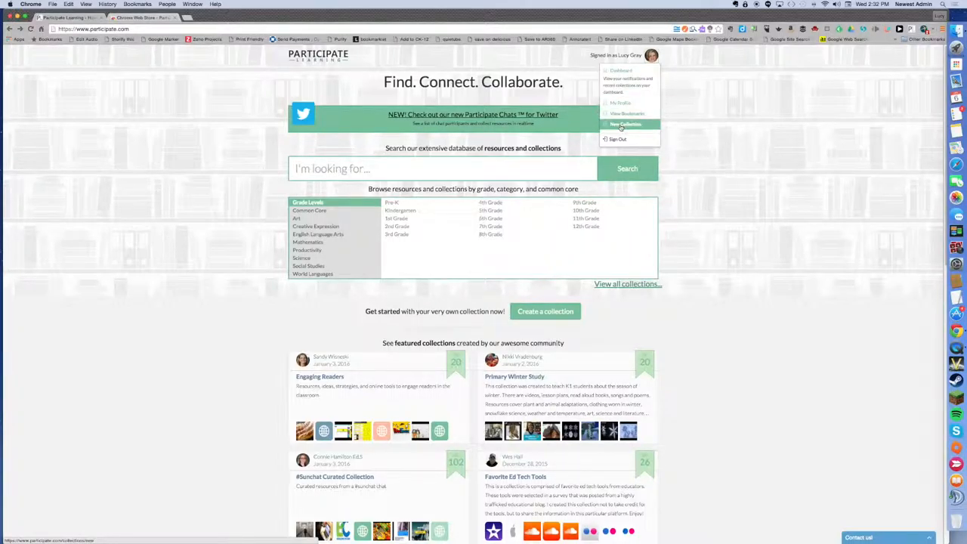
click(622, 71)
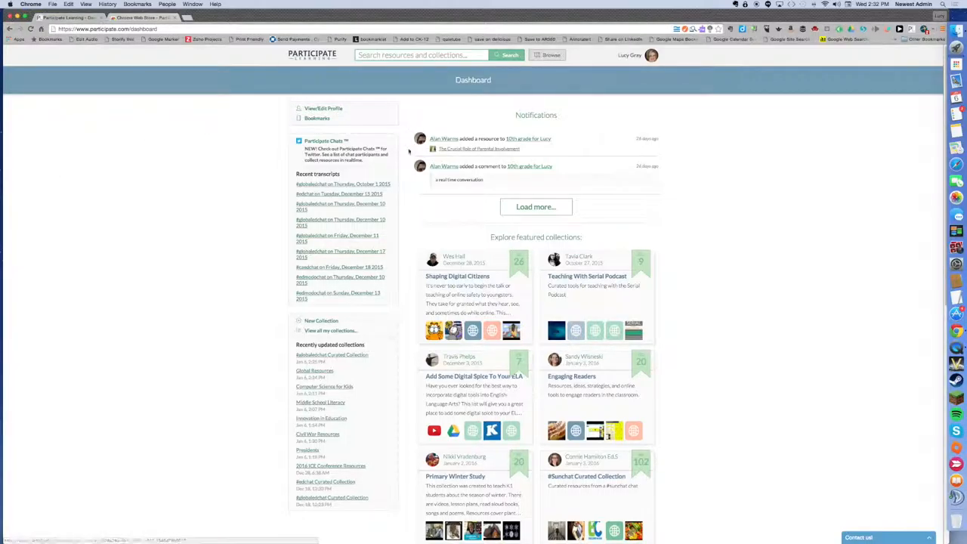
mouse_move(450, 194)
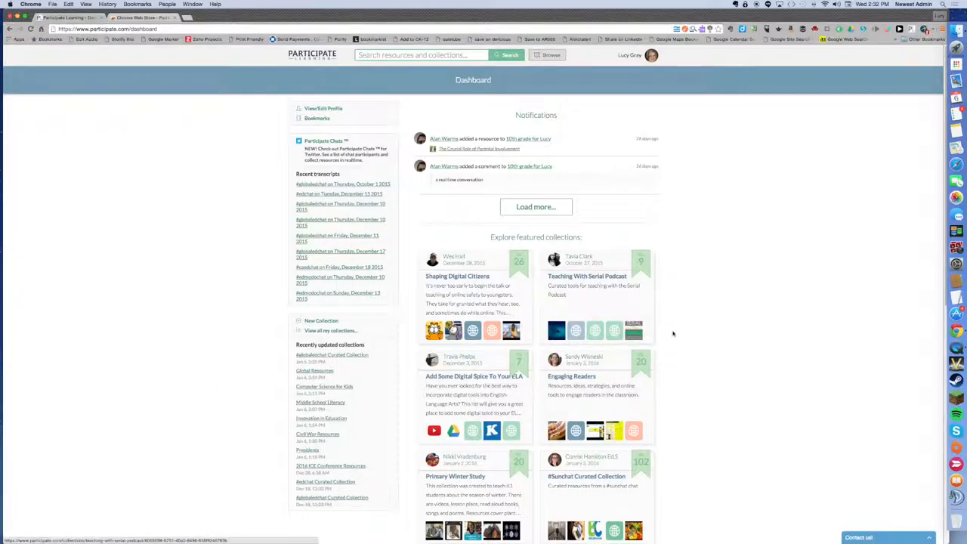
scroll(down, 3)
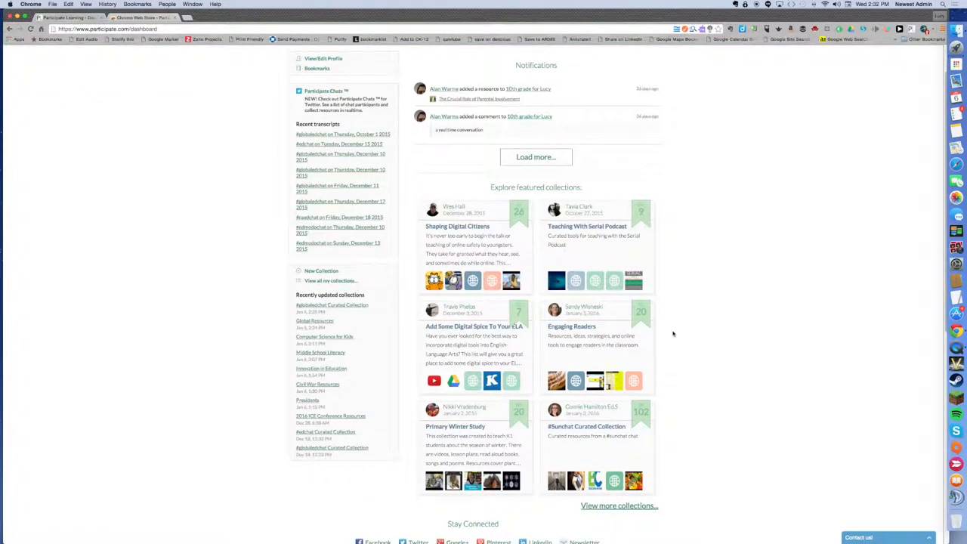
scroll(down, 3)
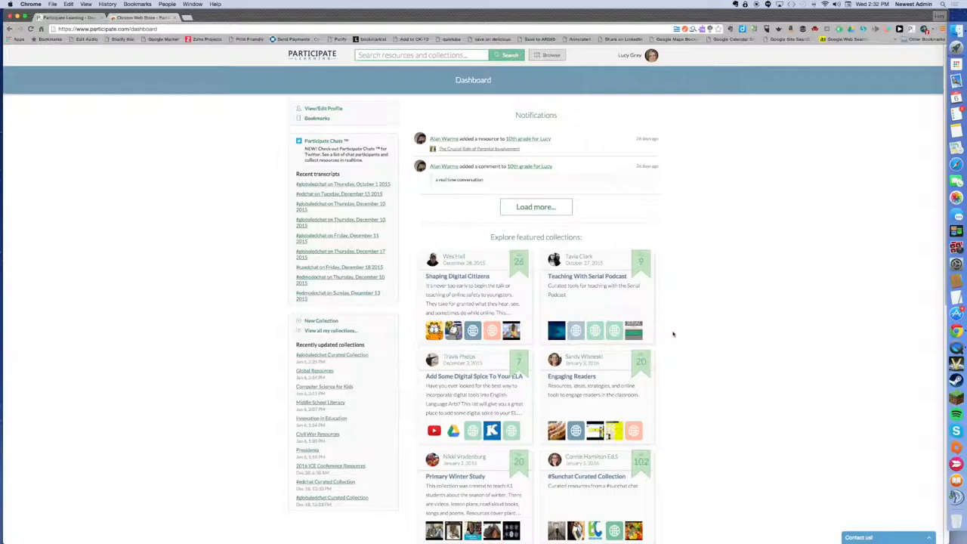
mouse_move(184, 360)
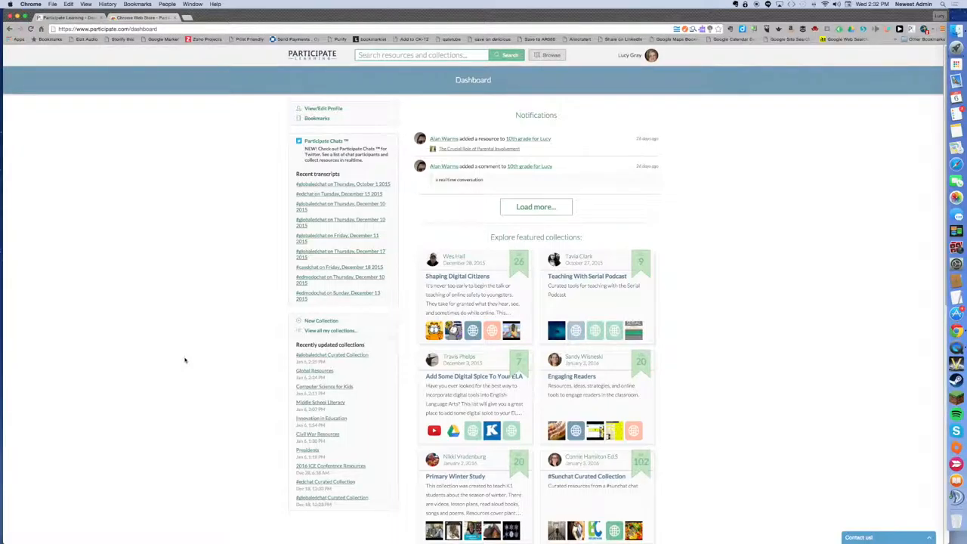
mouse_move(204, 313)
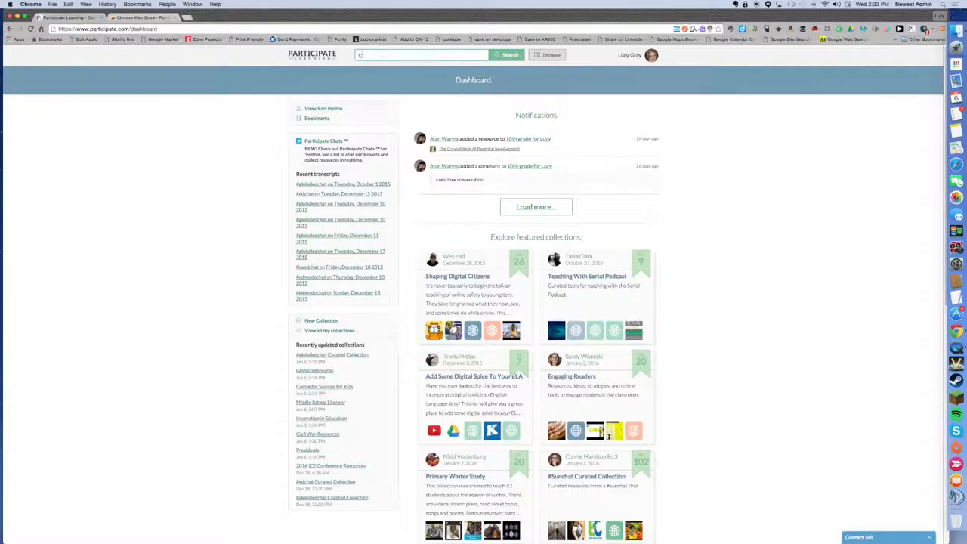
Search the catalogue for 'coding'
text(coding)
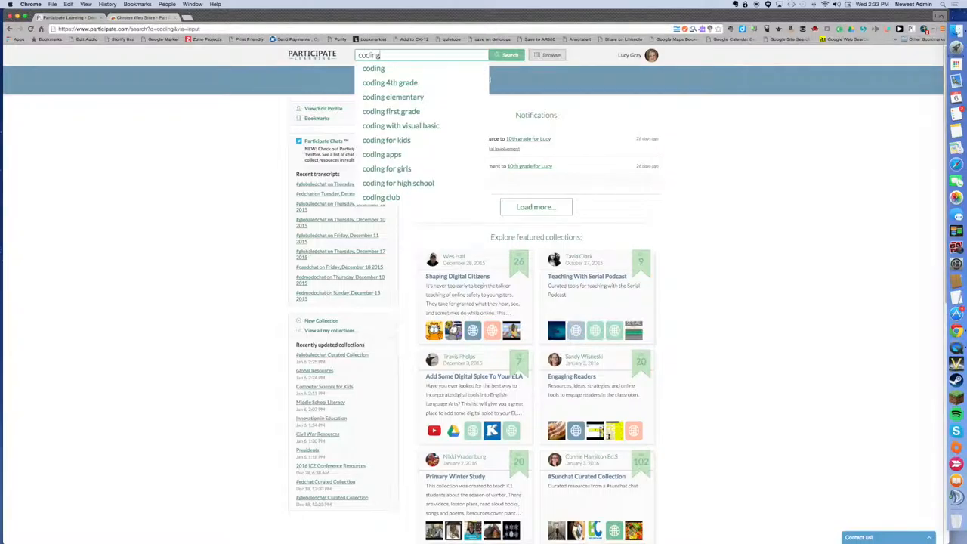
click(508, 55)
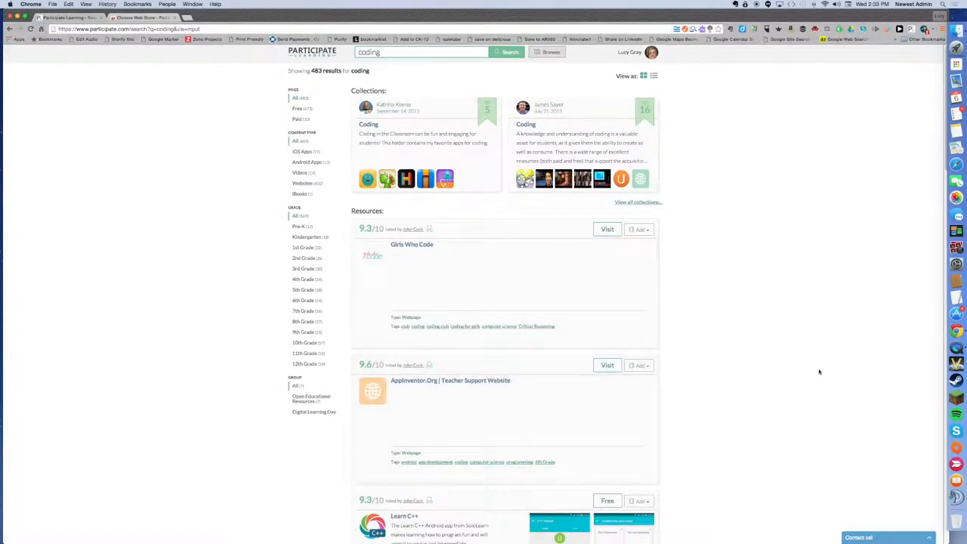
Browse the matching collections and rated resources down to the page links
scroll(down, 3)
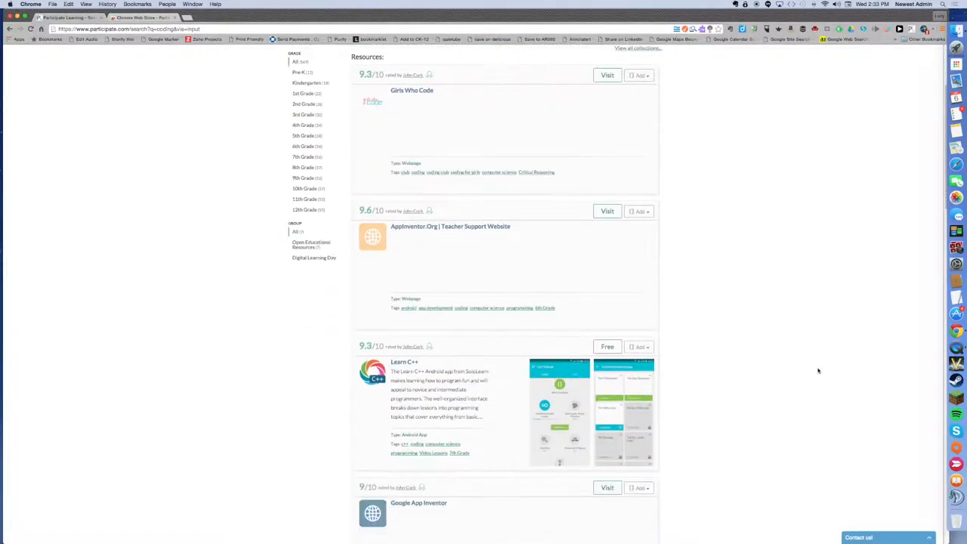
scroll(down, 3)
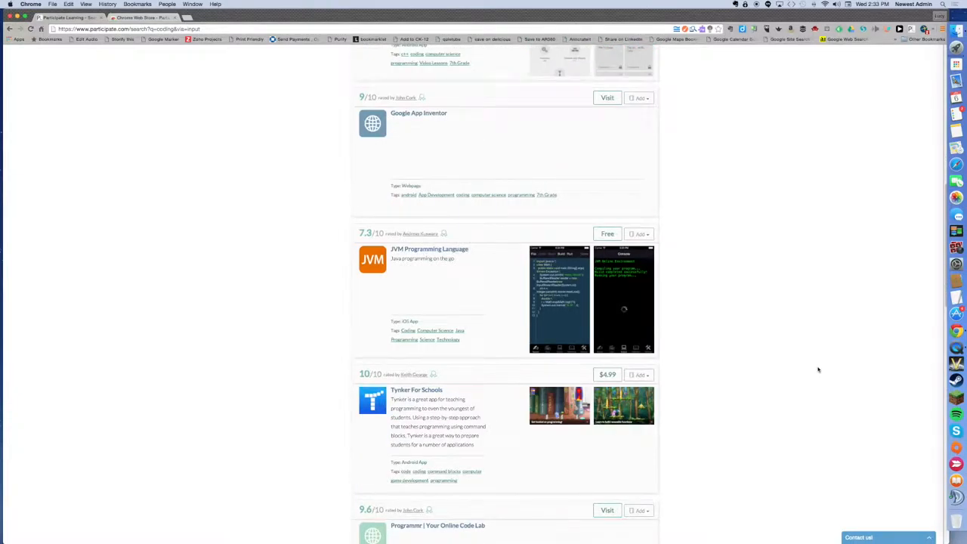
scroll(down, 3)
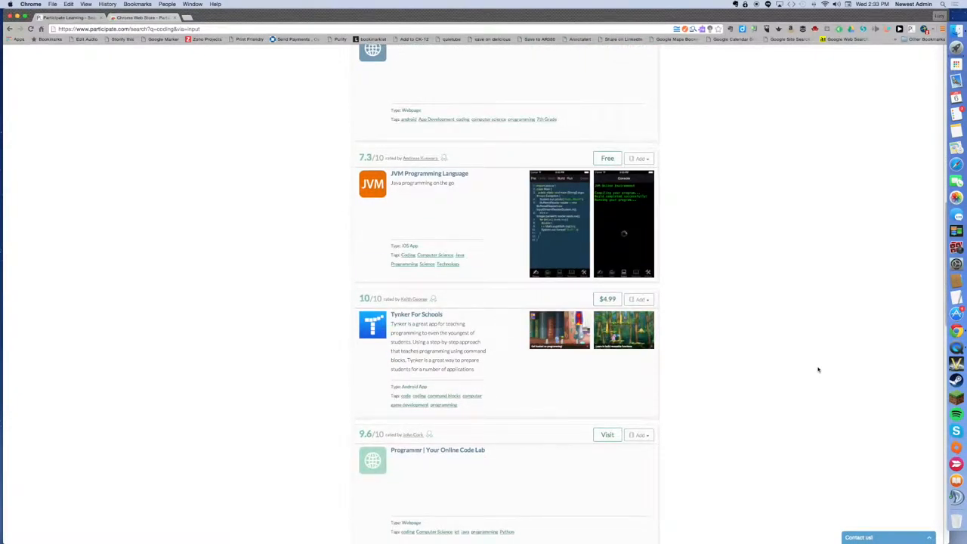
scroll(down, 3)
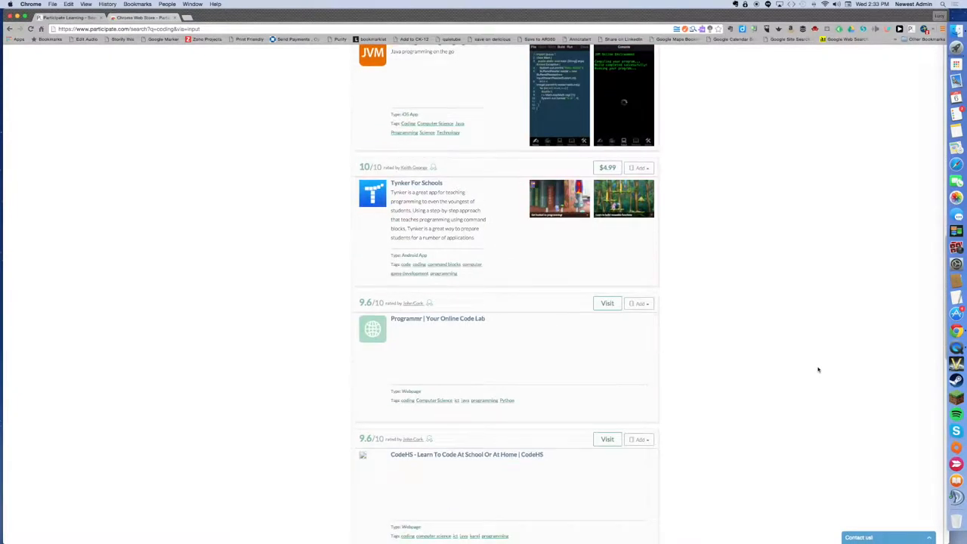
scroll(down, 3)
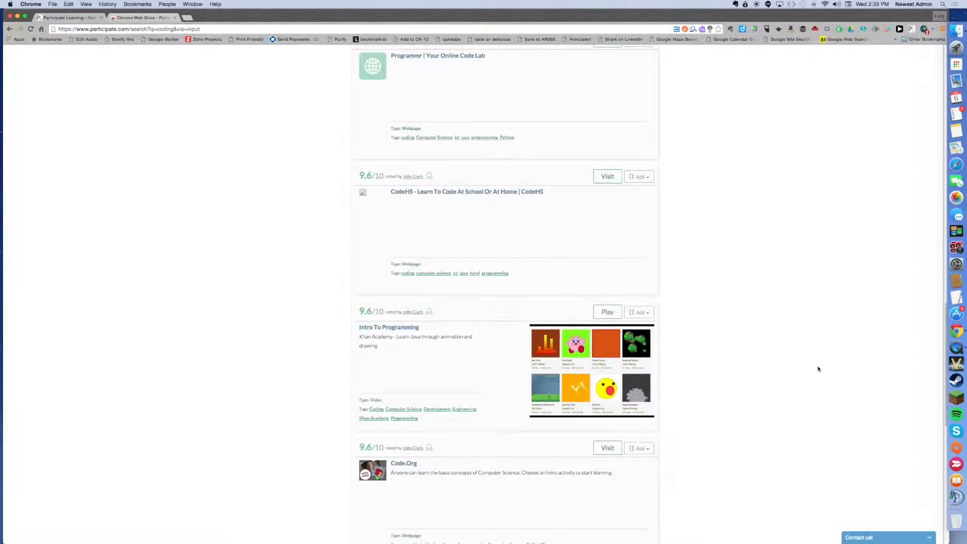
scroll(down, 3)
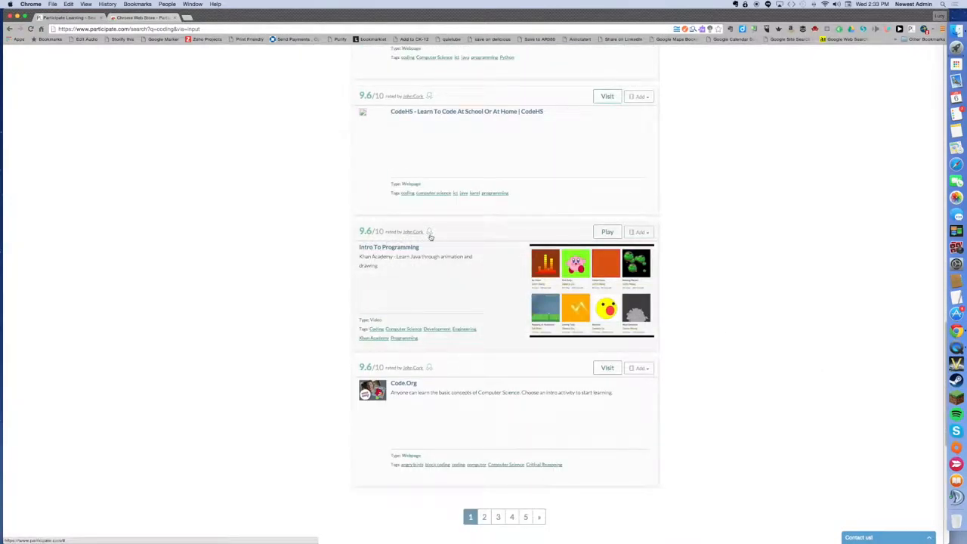
mouse_move(429, 233)
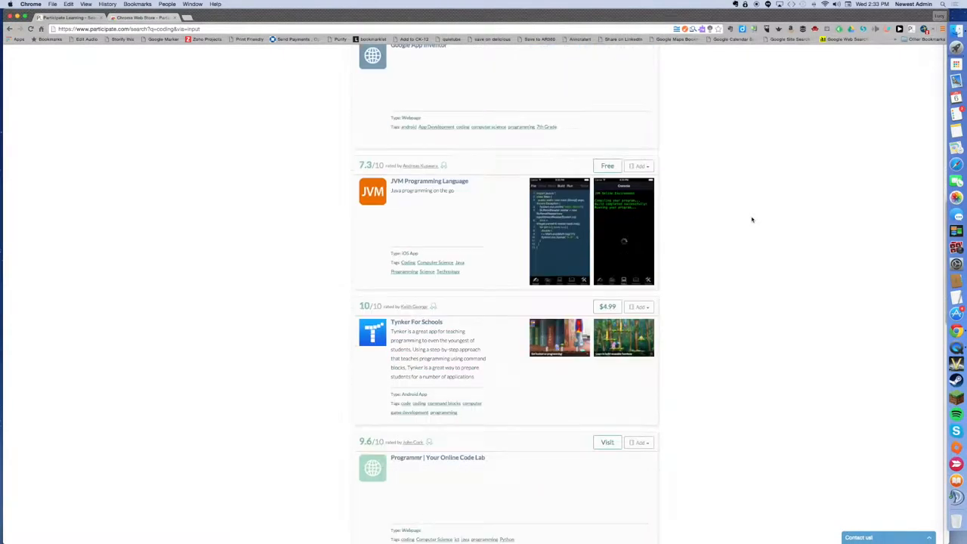
Add Tynker For Schools to the Computer Science for Kids collection via its Add list
click(639, 305)
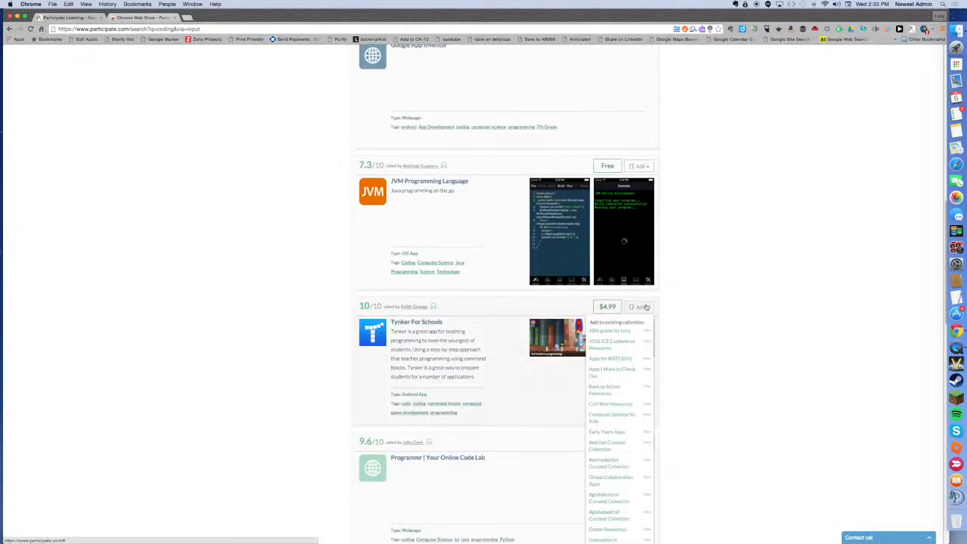
mouse_move(689, 302)
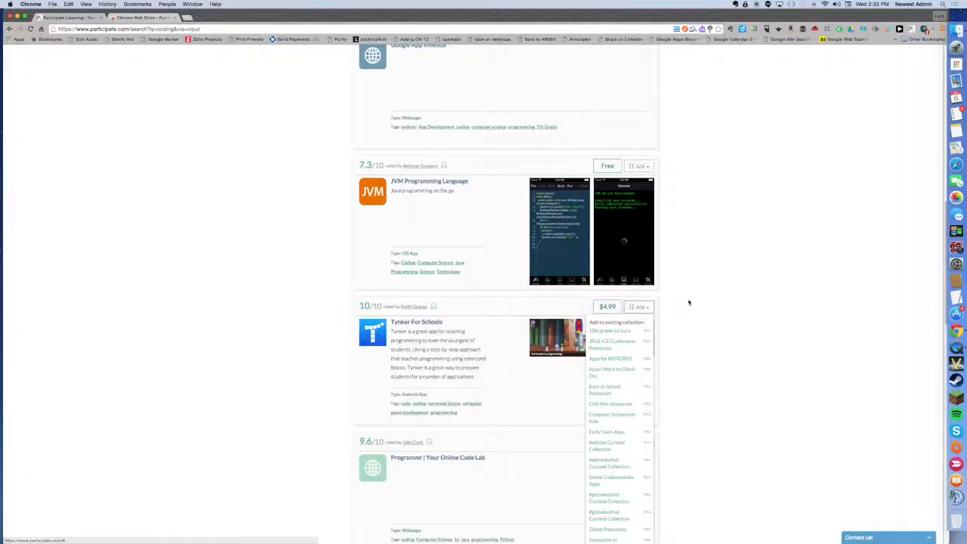
scroll(down, 3)
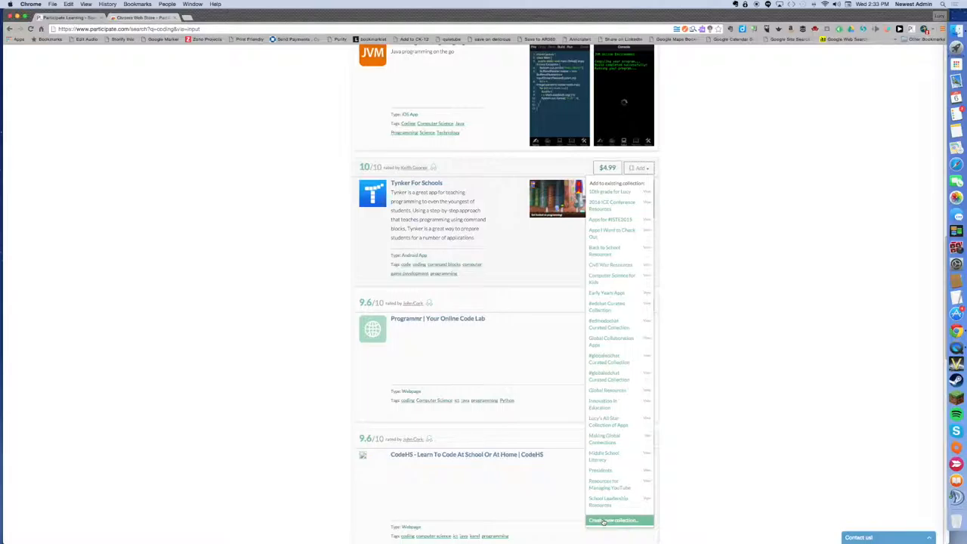
mouse_move(612, 278)
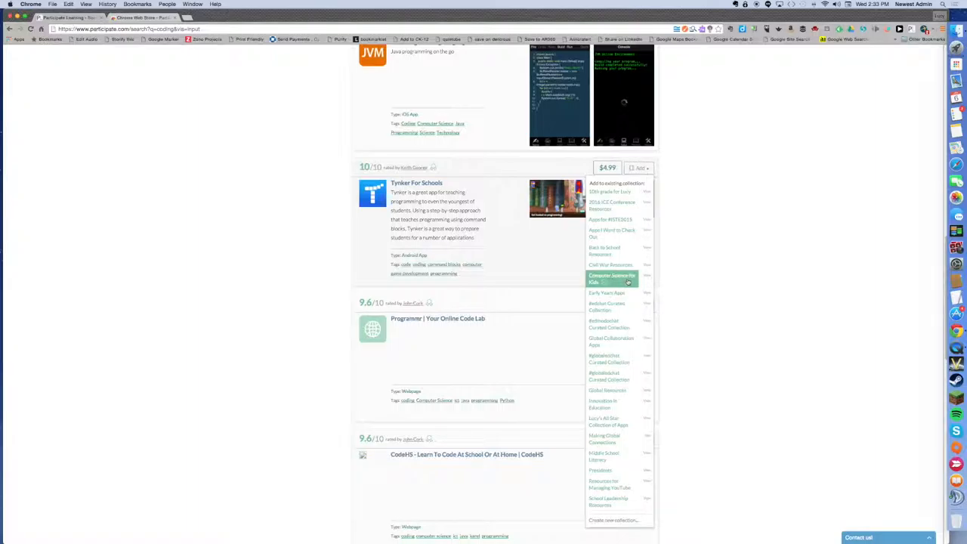
click(612, 279)
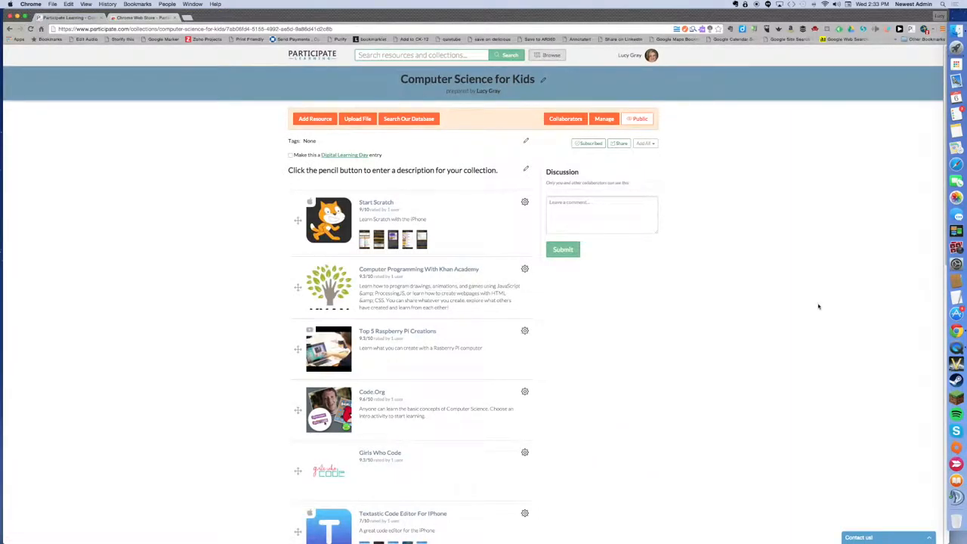
mouse_move(824, 306)
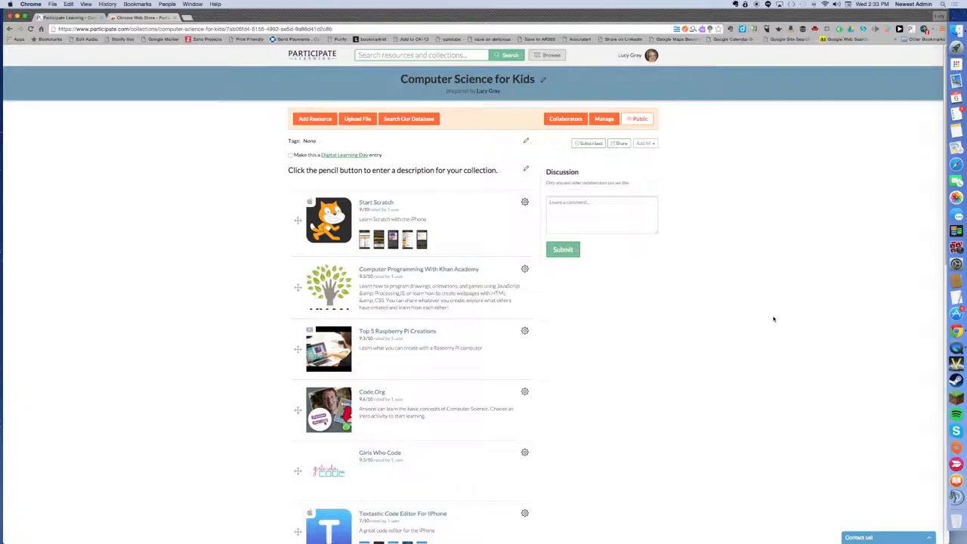
Scroll the Computer Science for Kids collection to Tynker For Schools after Hour of Code
scroll(down, 3)
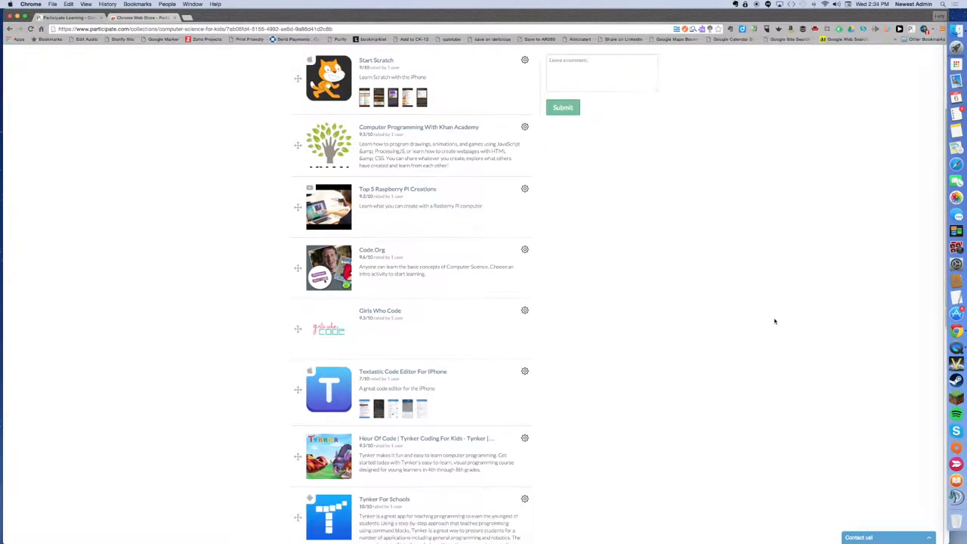
scroll(down, 3)
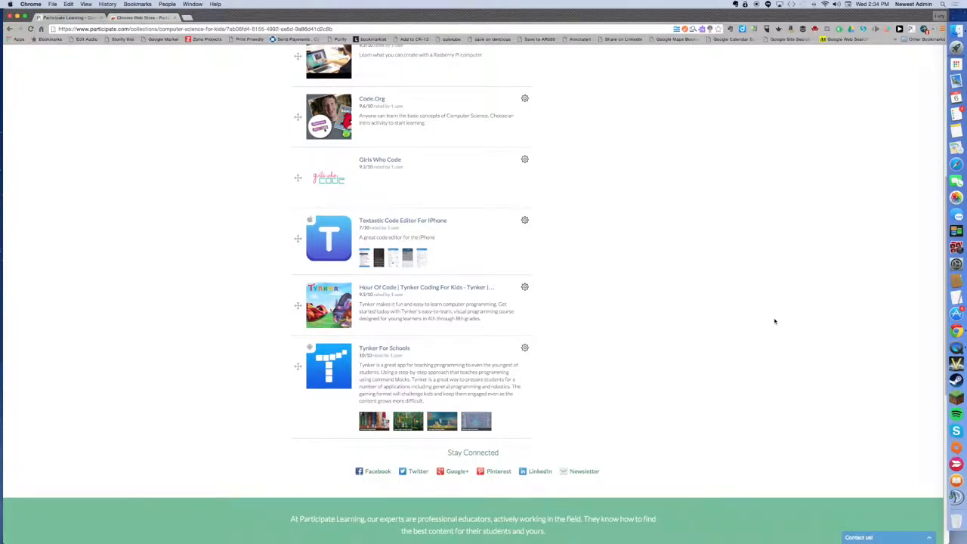
mouse_move(398, 366)
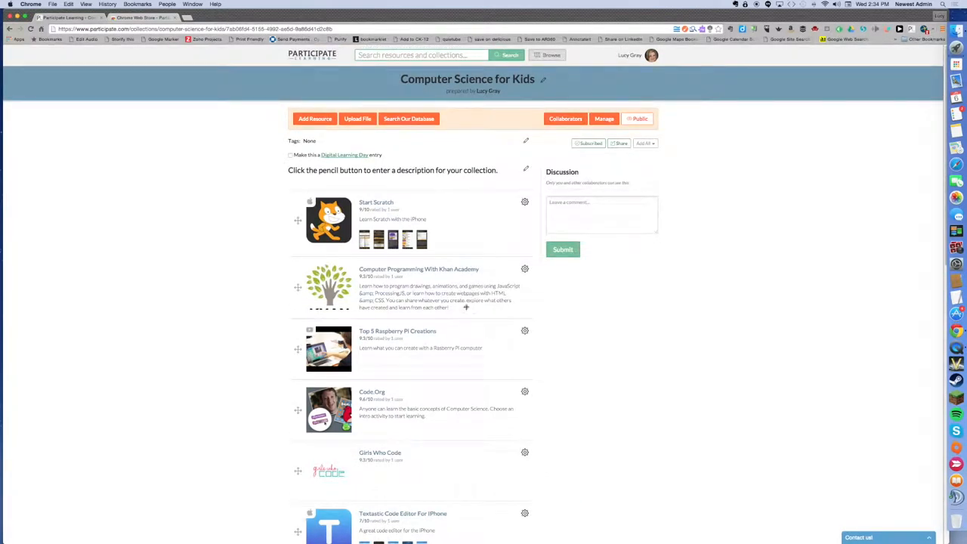
click(314, 117)
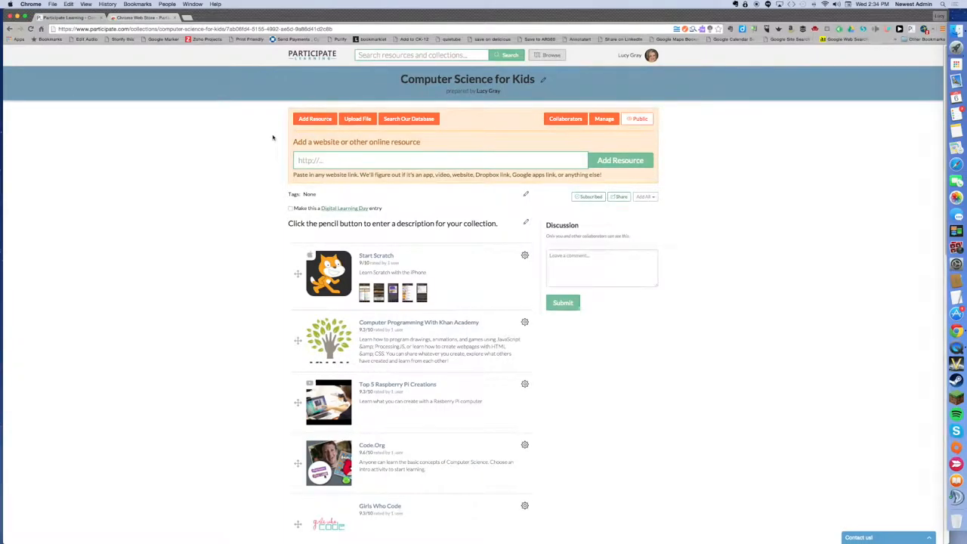
click(439, 161)
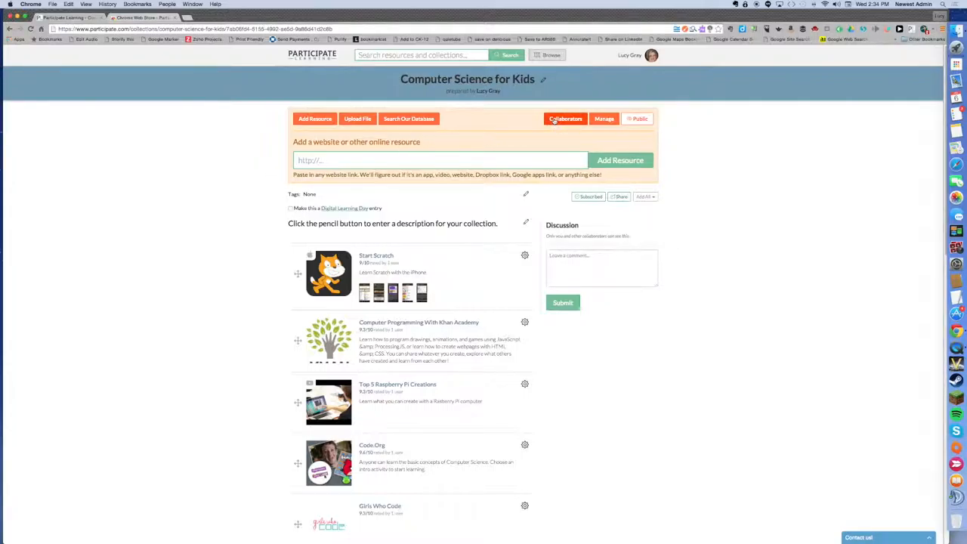
click(565, 118)
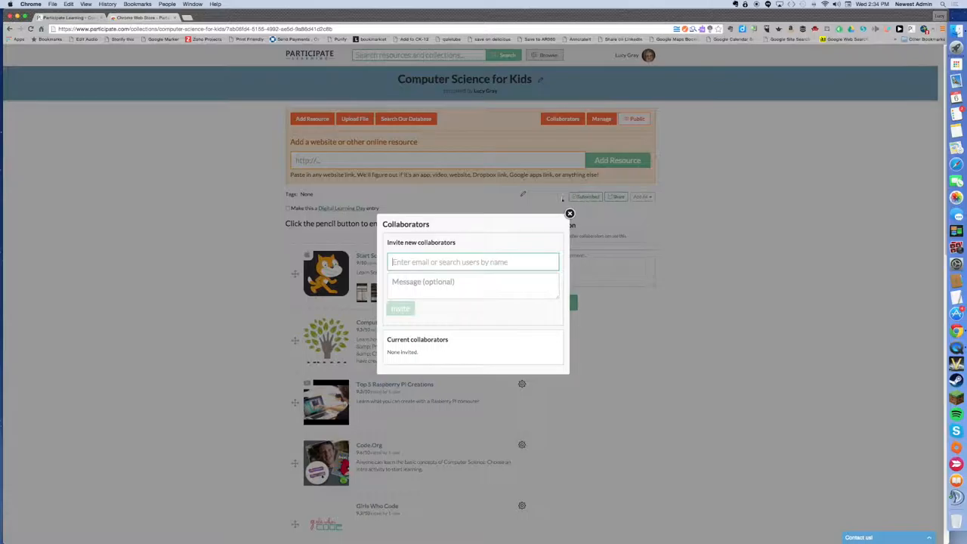
click(569, 213)
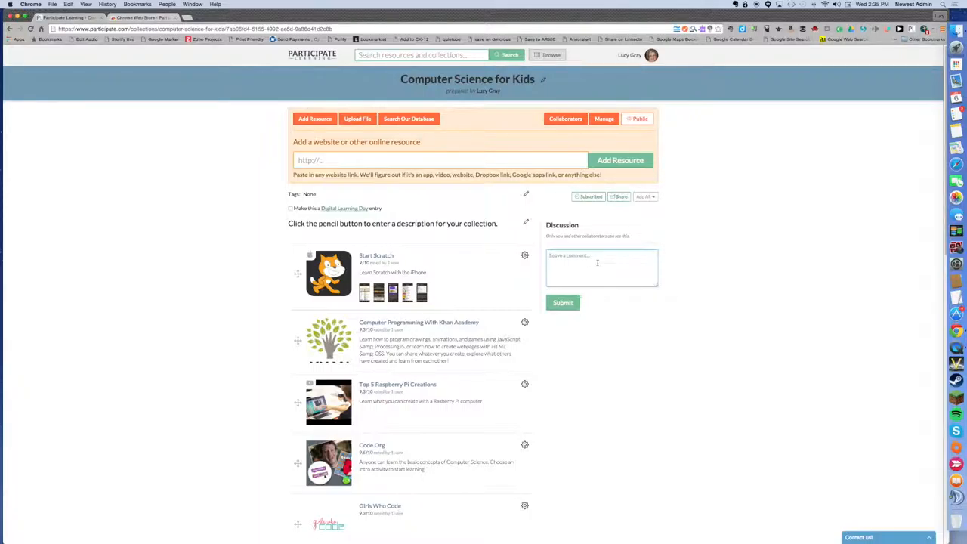
click(602, 260)
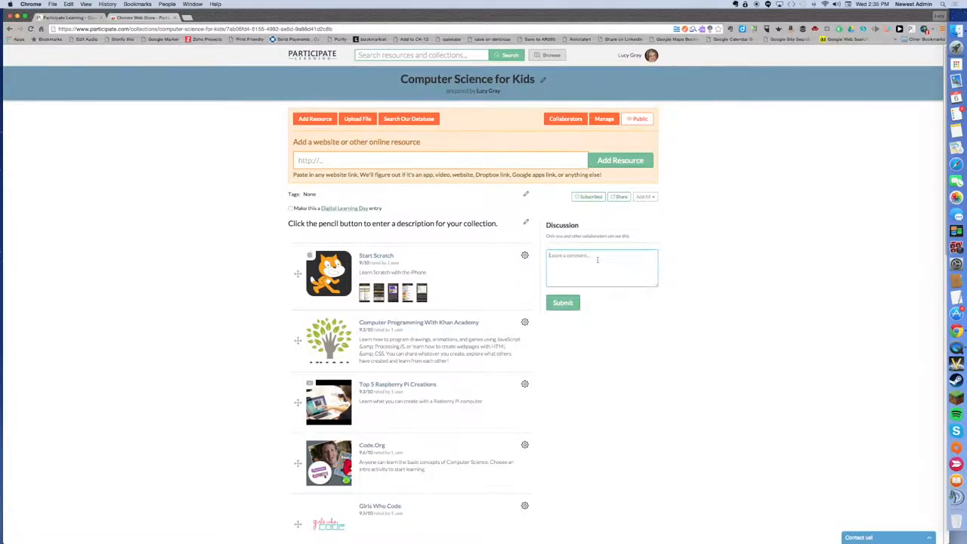
click(638, 118)
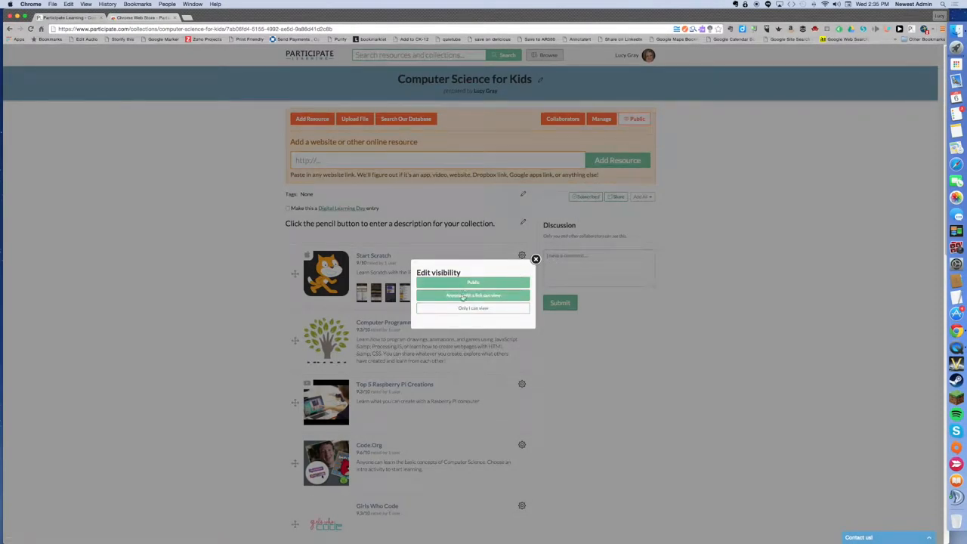
mouse_move(473, 295)
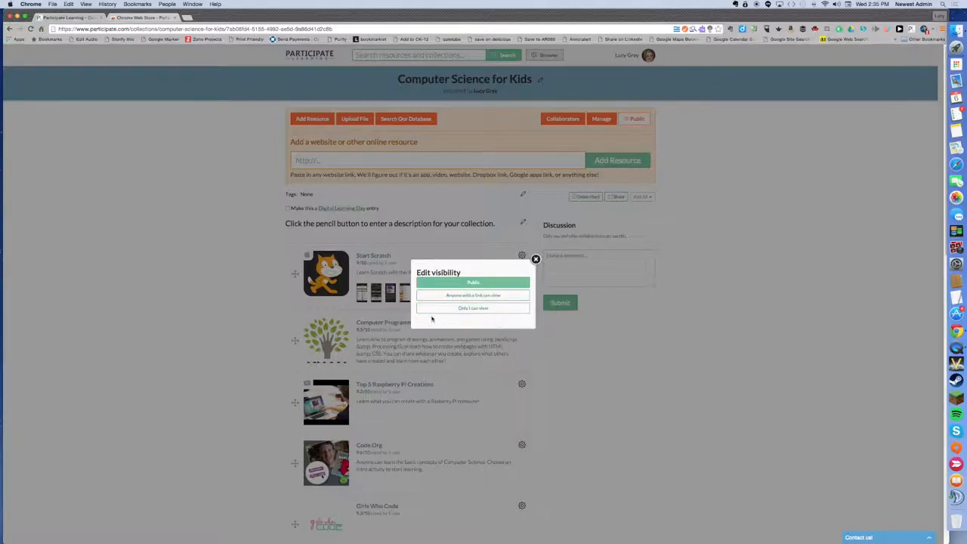
click(537, 260)
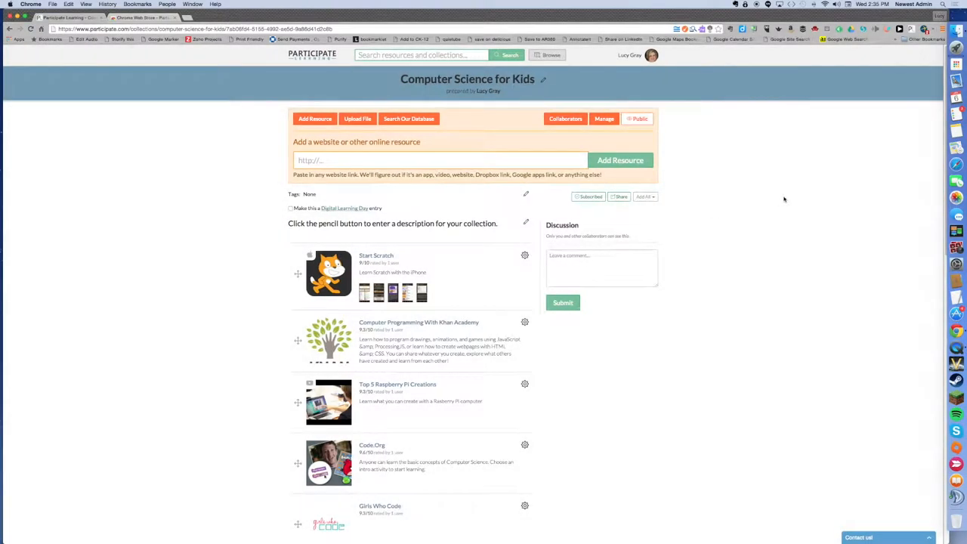
mouse_move(762, 205)
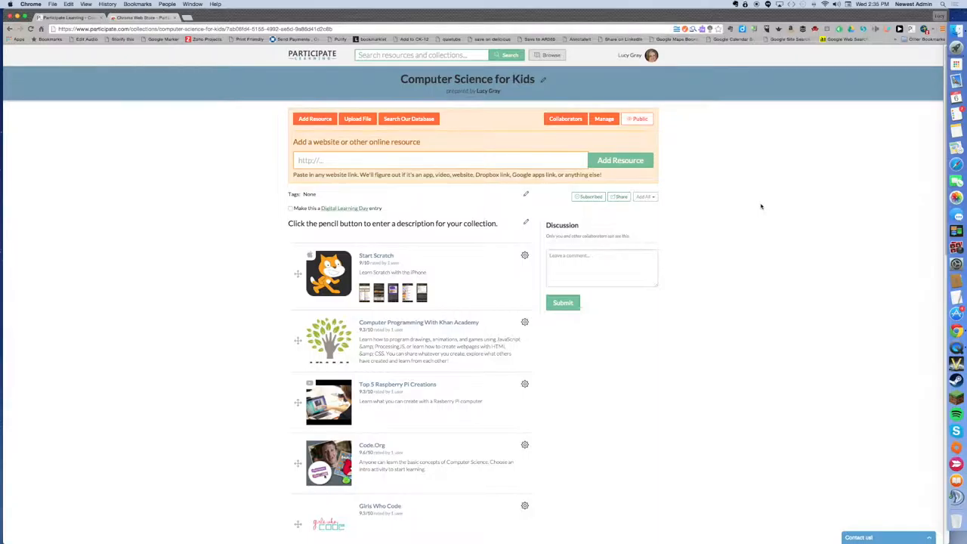
mouse_move(755, 215)
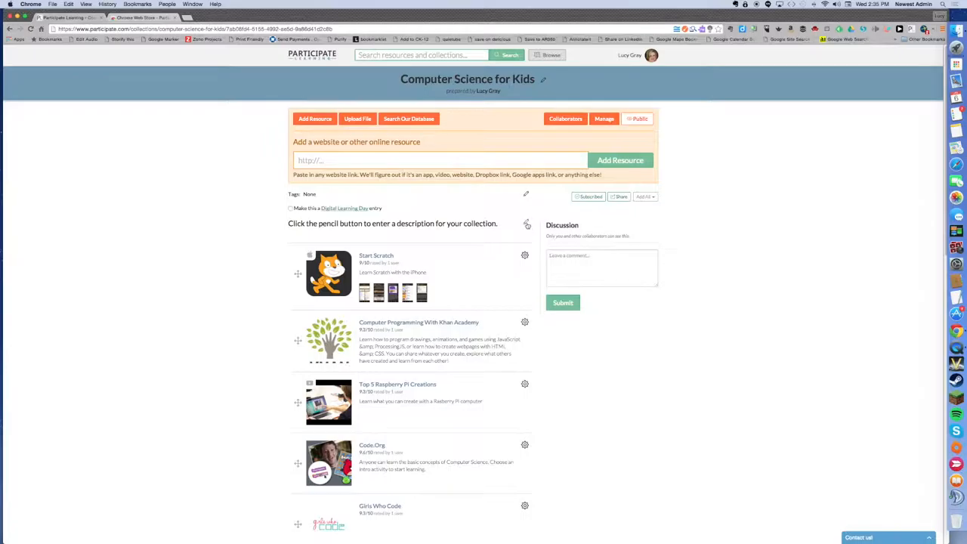
Save the description 'This is demo collection created by Lucy Gray.' on the collection
click(526, 224)
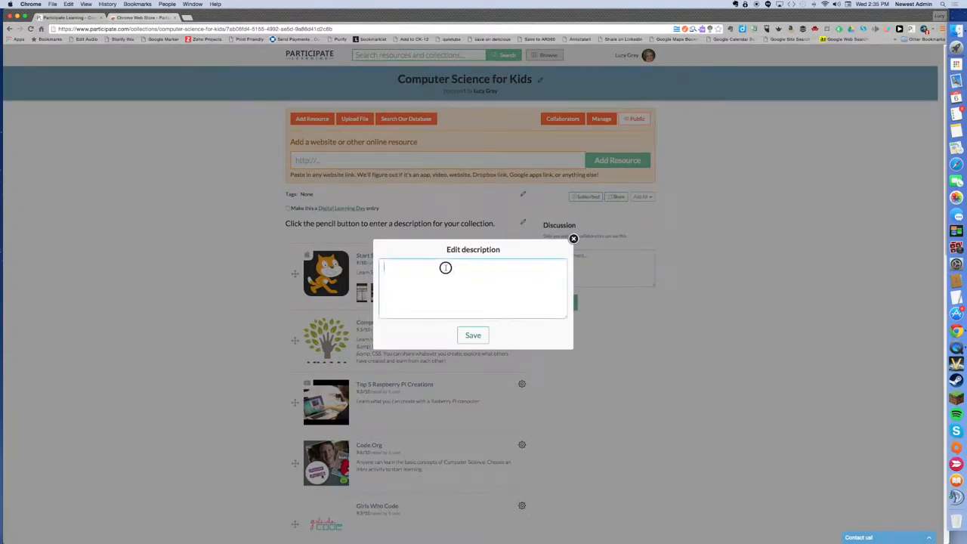
text(This is demo collection creat)
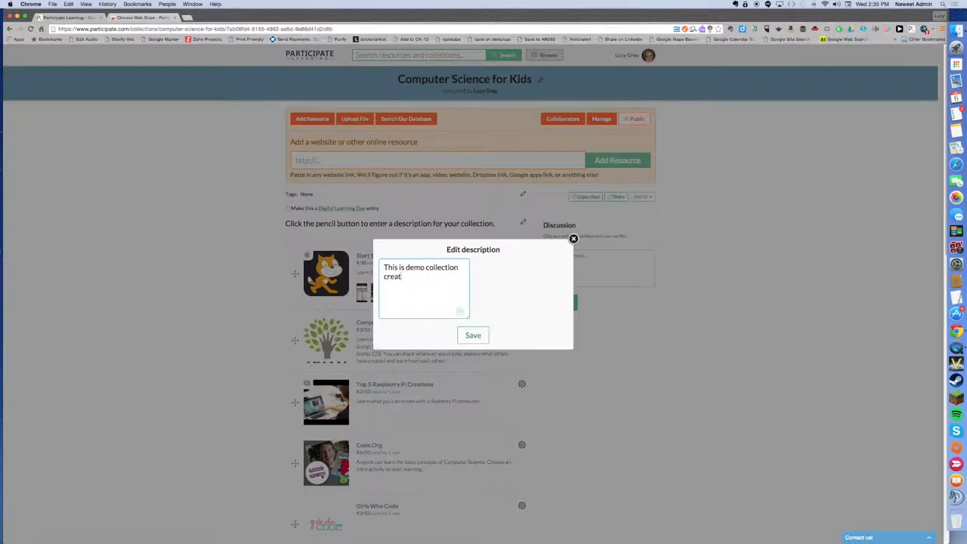
text(ed by Lucy Gray.)
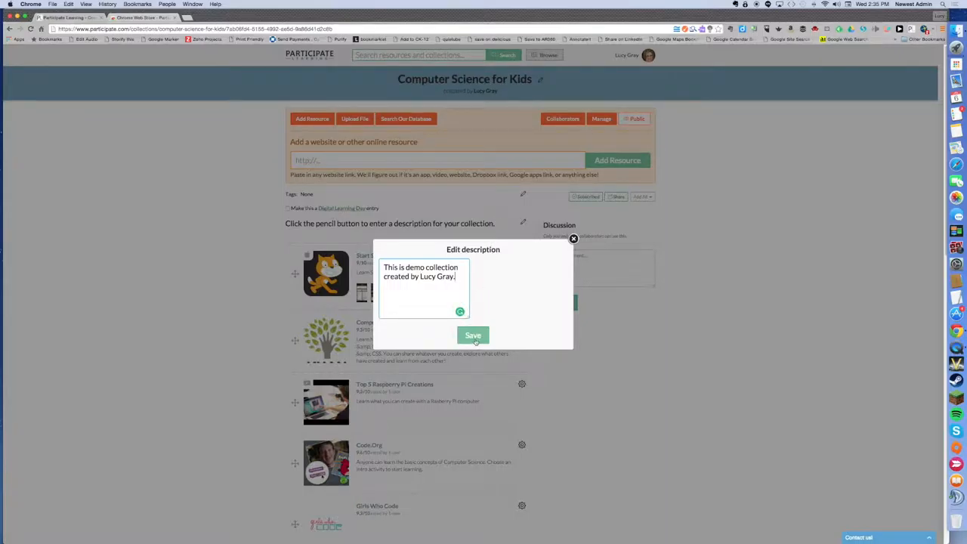
click(473, 336)
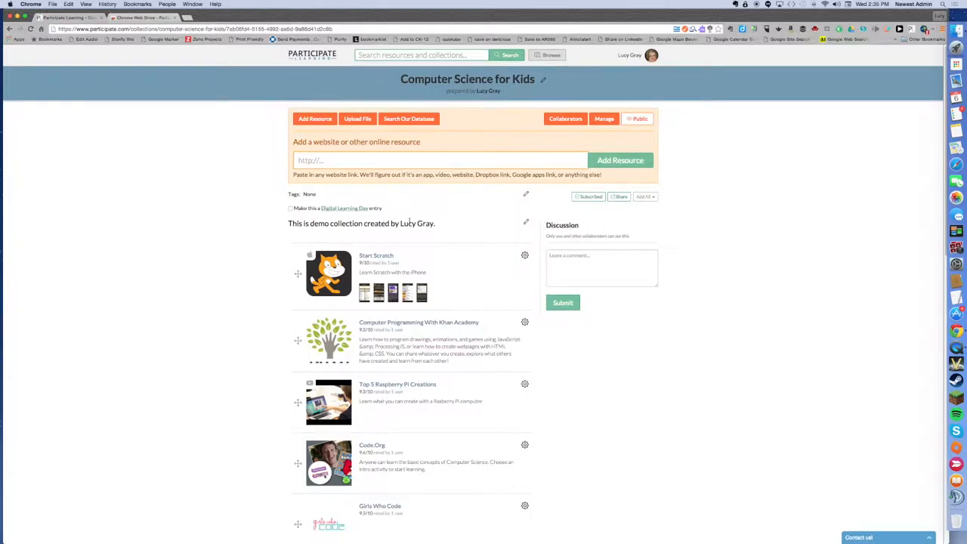
scroll(down, 3)
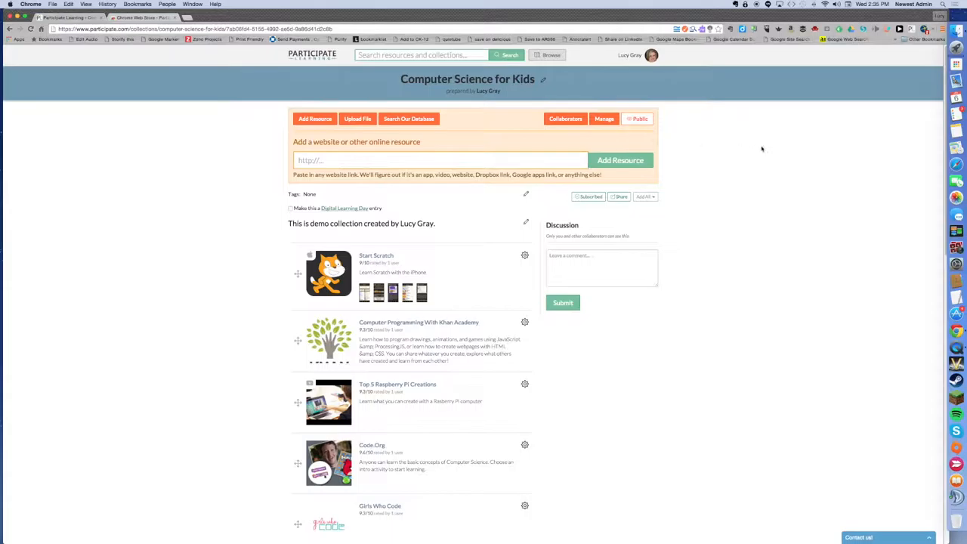
Review the collection's sharing options, then show the account options list
click(620, 197)
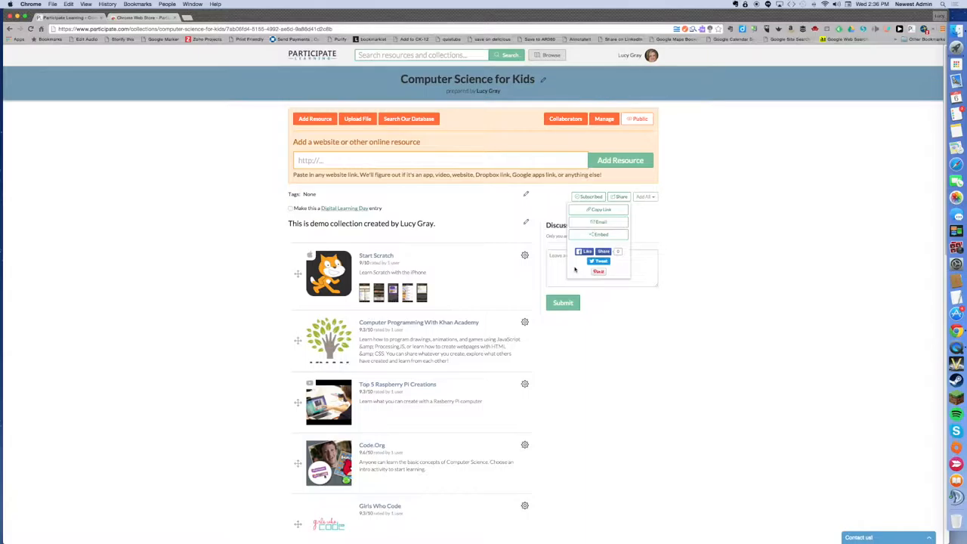
mouse_move(794, 133)
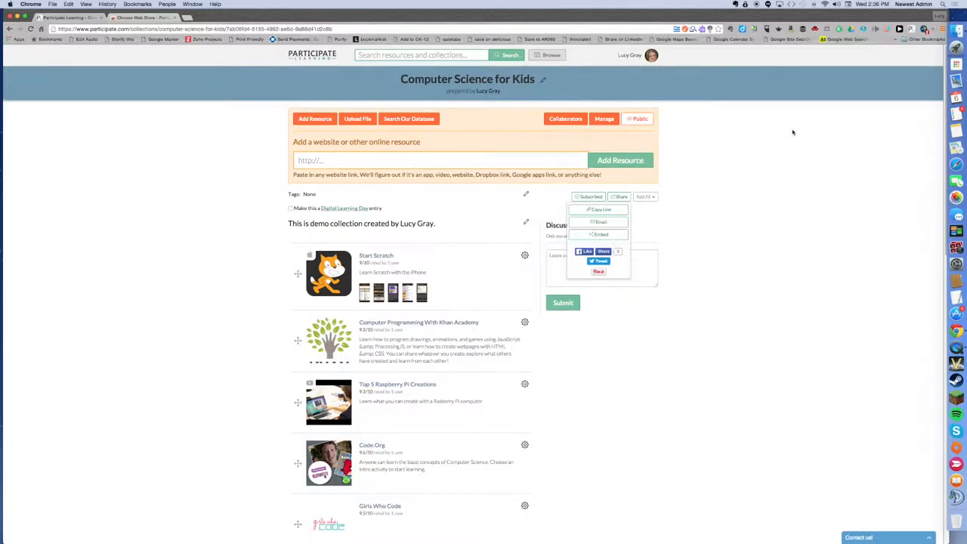
mouse_move(678, 91)
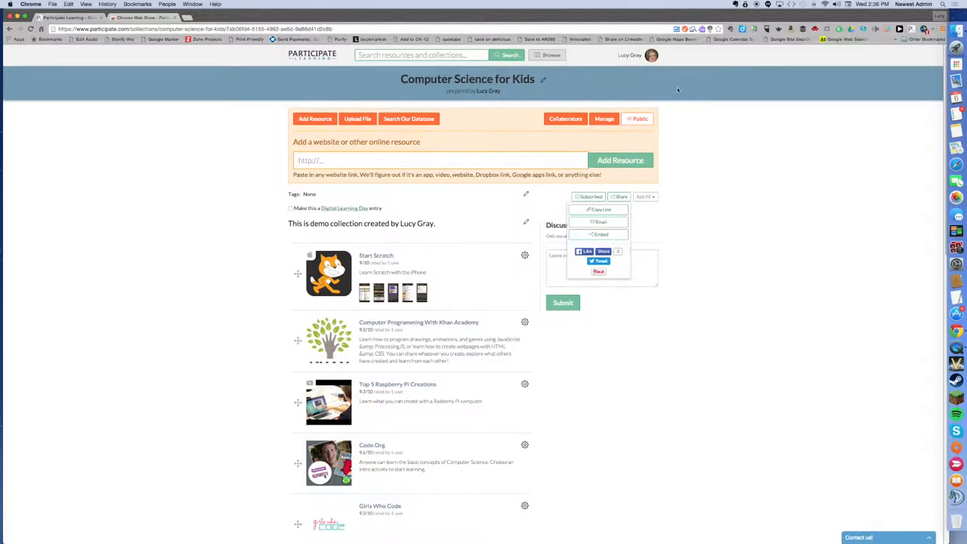
click(630, 55)
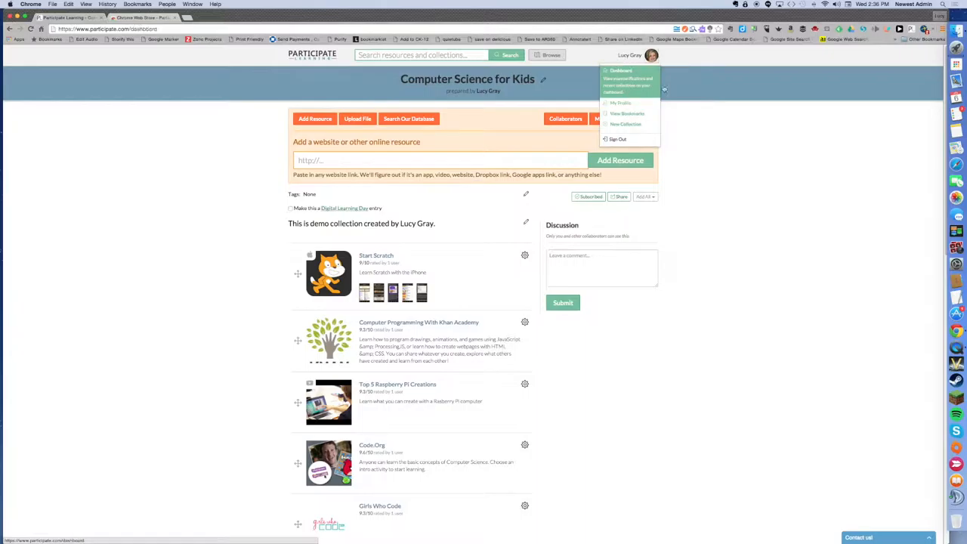
Go to the Dashboard and view all of the profile's collections, including Computer Science For Kids
click(621, 71)
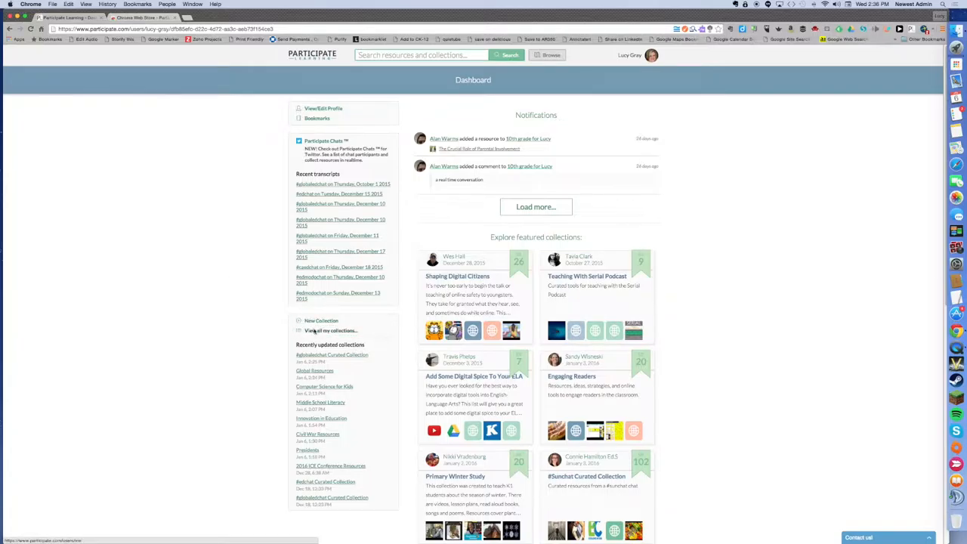
mouse_move(225, 193)
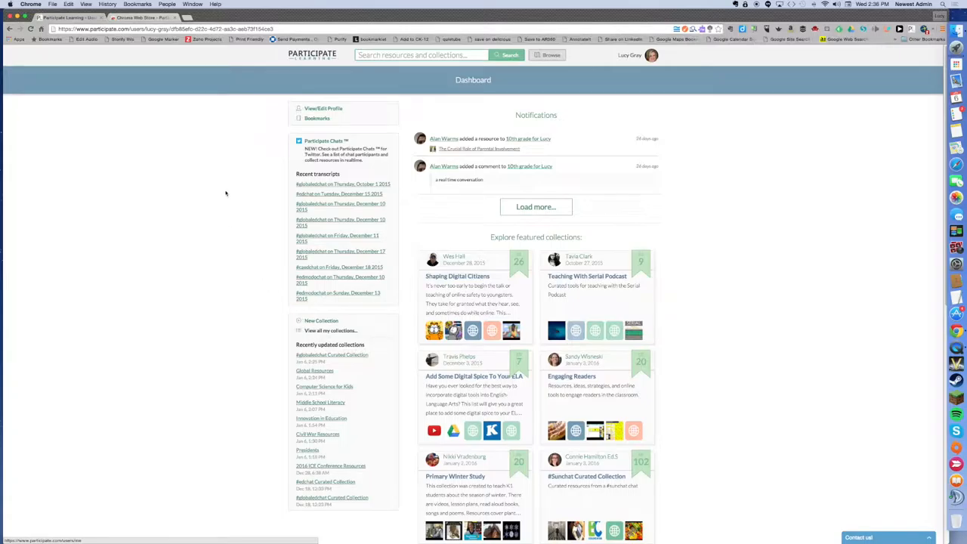
click(324, 108)
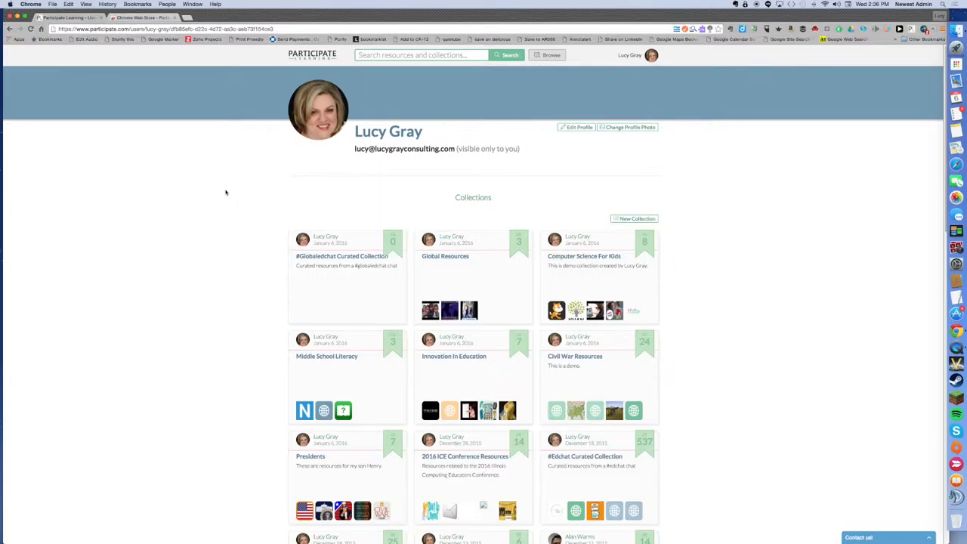
mouse_move(822, 84)
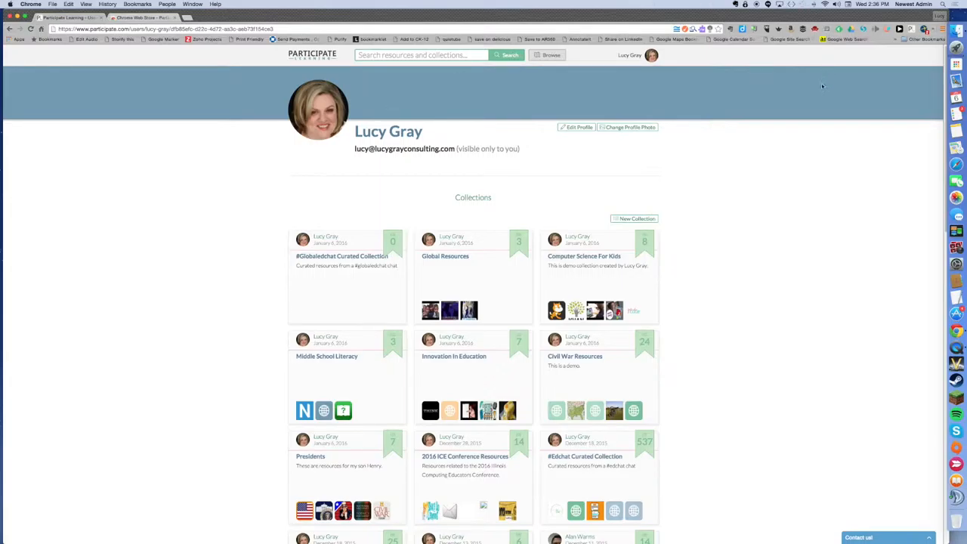